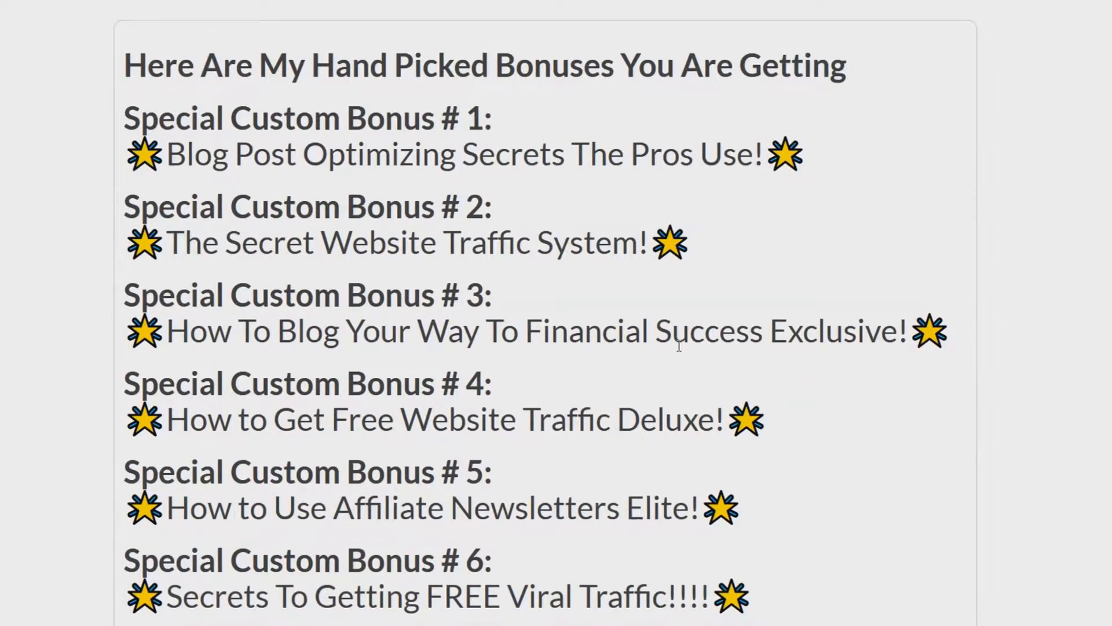
{"action": "mouse_move", "coordinate": [186, 169]}
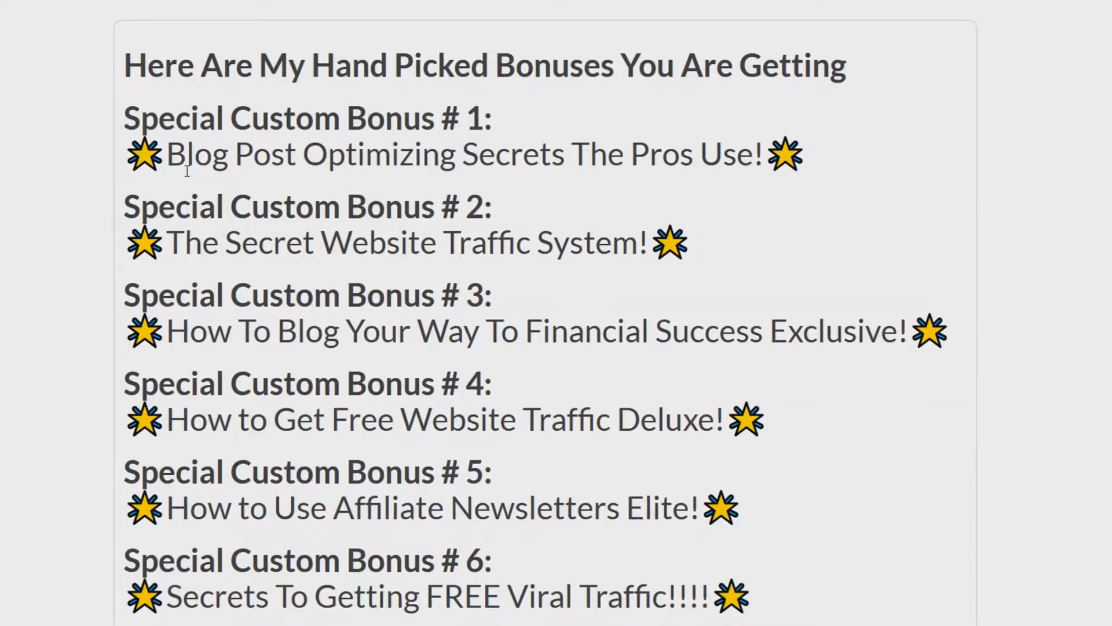
{"action": "mouse_move", "coordinate": [454, 179]}
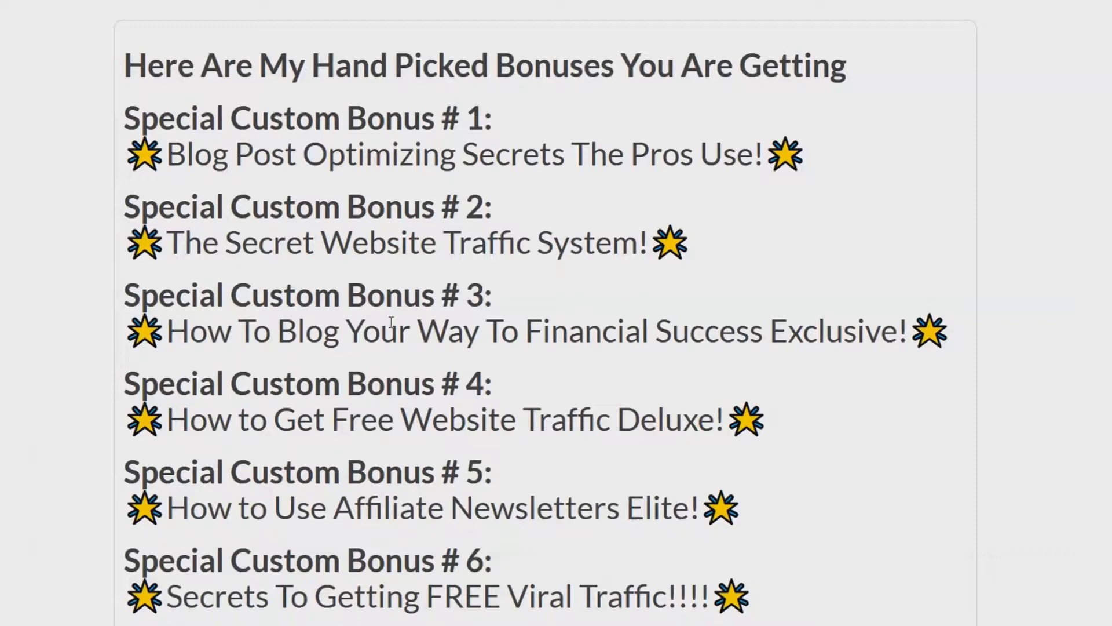
{"action": "mouse_move", "coordinate": [403, 357]}
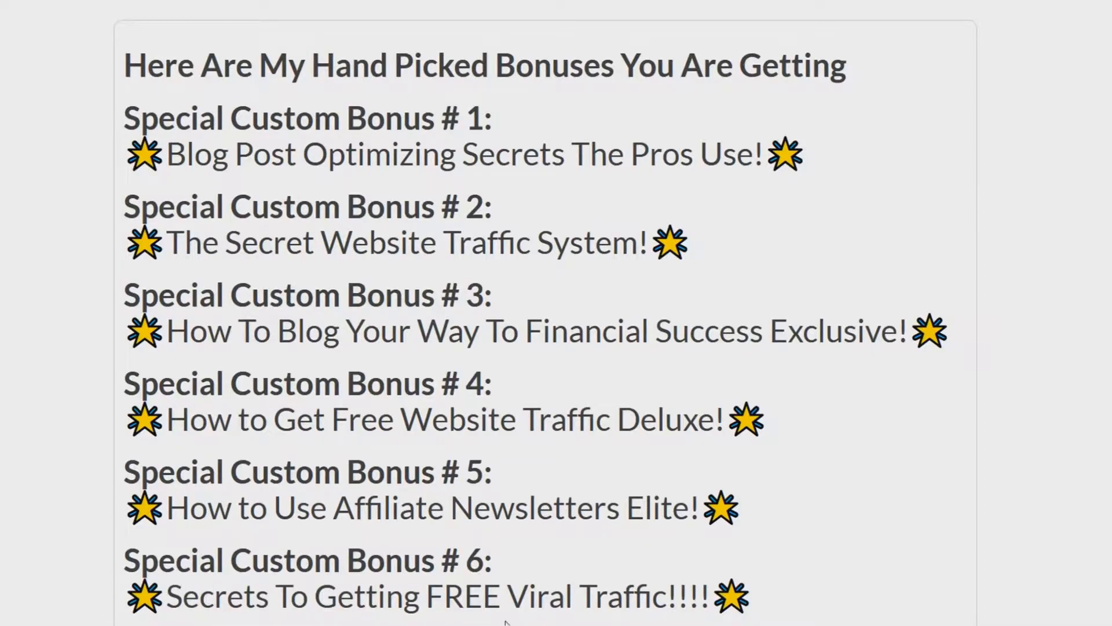
Step: Scroll through the YT Evolution product price table with its setup and cloaker options
{"action": "scroll", "scroll_direction": "down", "scroll_amount": 3}
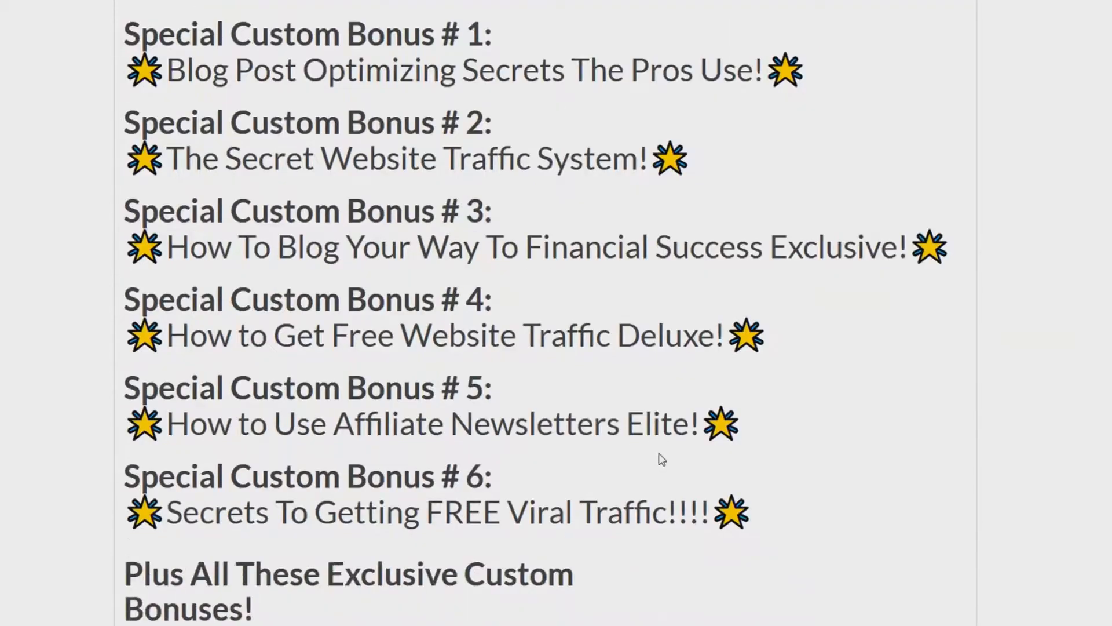
{"action": "scroll", "scroll_direction": "down", "scroll_amount": 3}
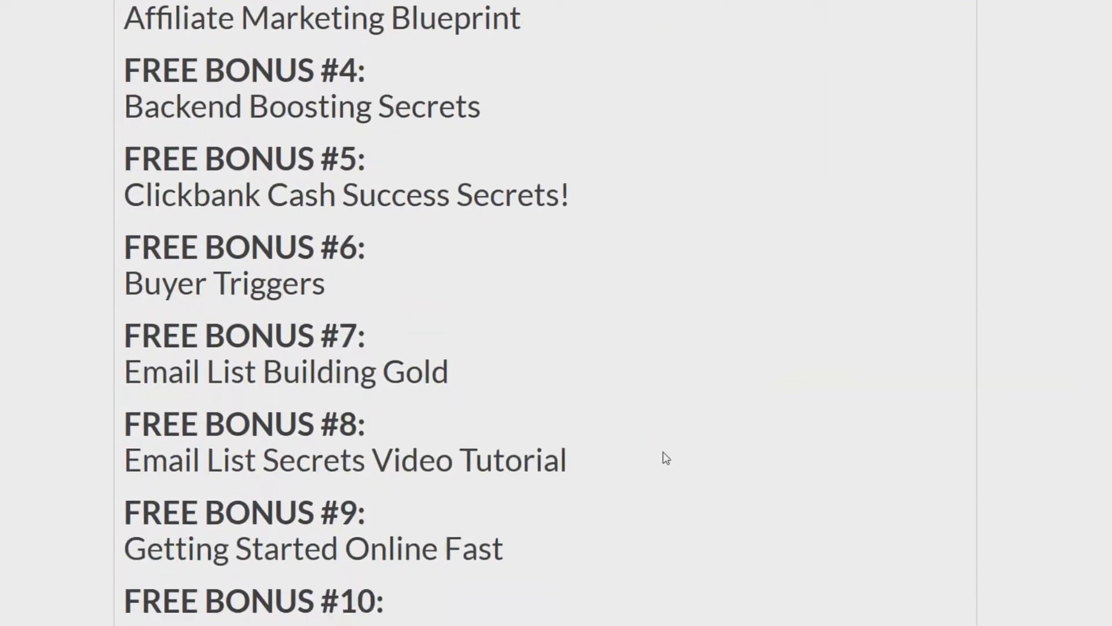
{"action": "scroll", "scroll_direction": "down", "scroll_amount": 3}
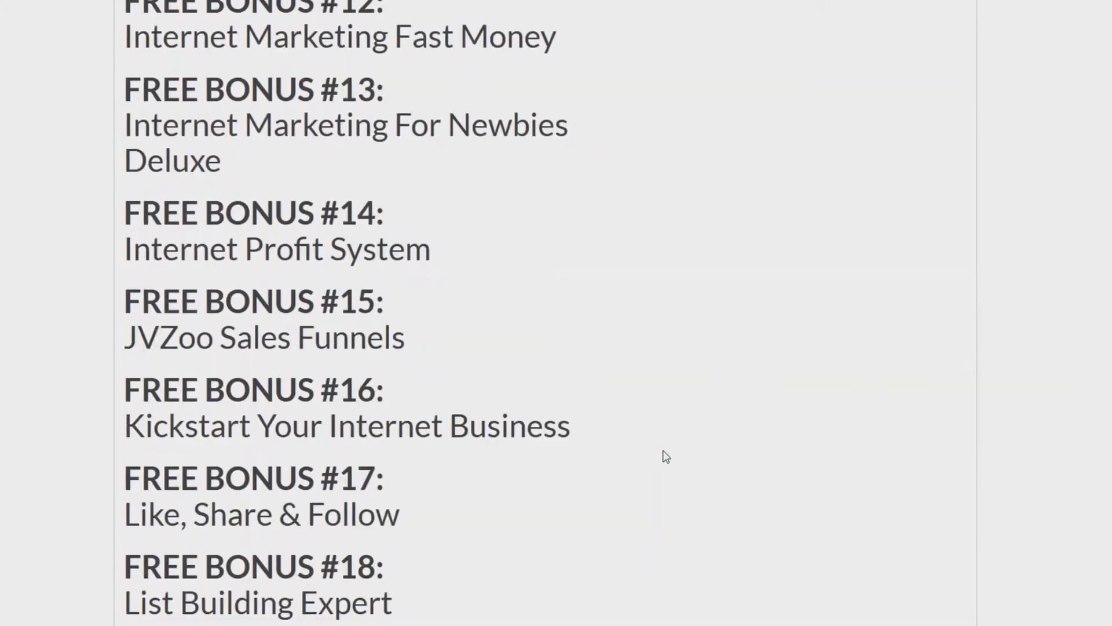
{"action": "scroll", "scroll_direction": "down", "scroll_amount": 3}
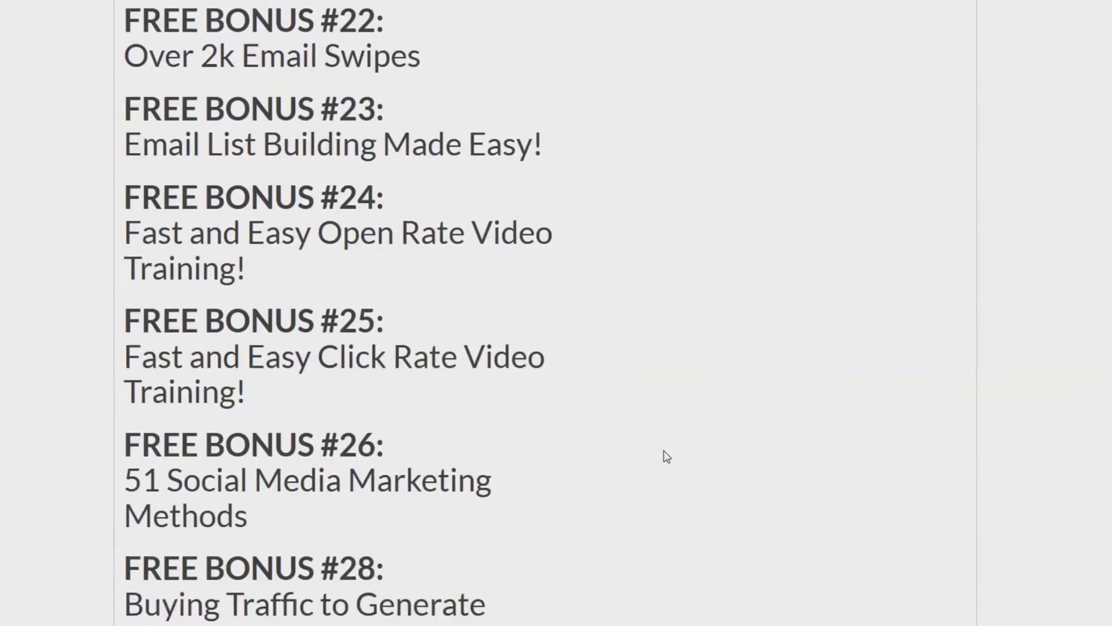
{"action": "scroll", "scroll_direction": "down", "scroll_amount": 3}
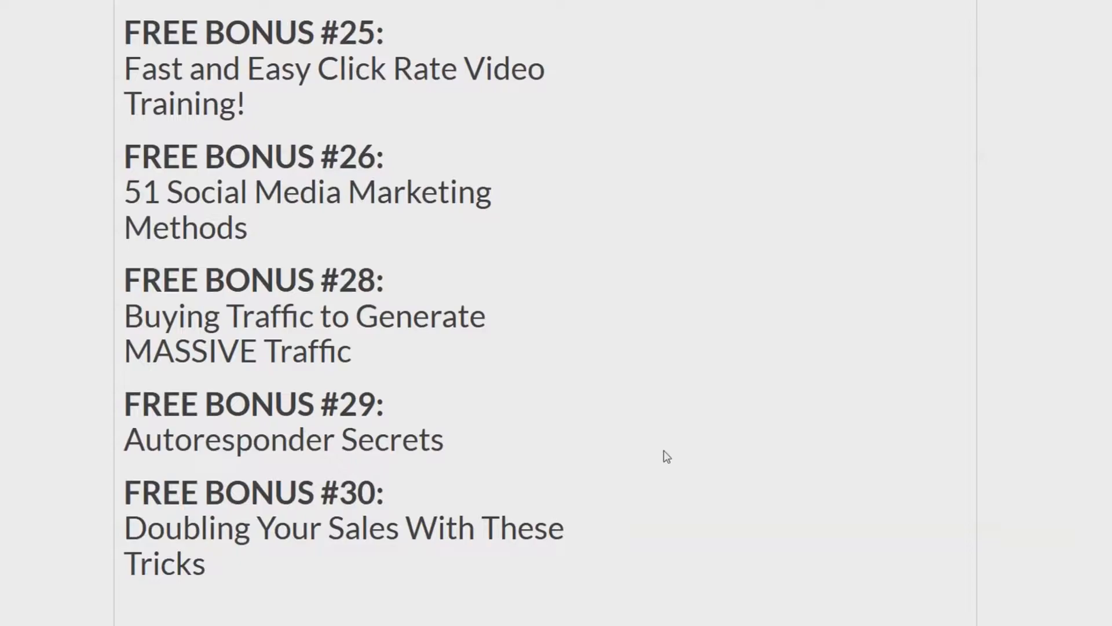
{"action": "scroll", "scroll_direction": "down", "scroll_amount": 3}
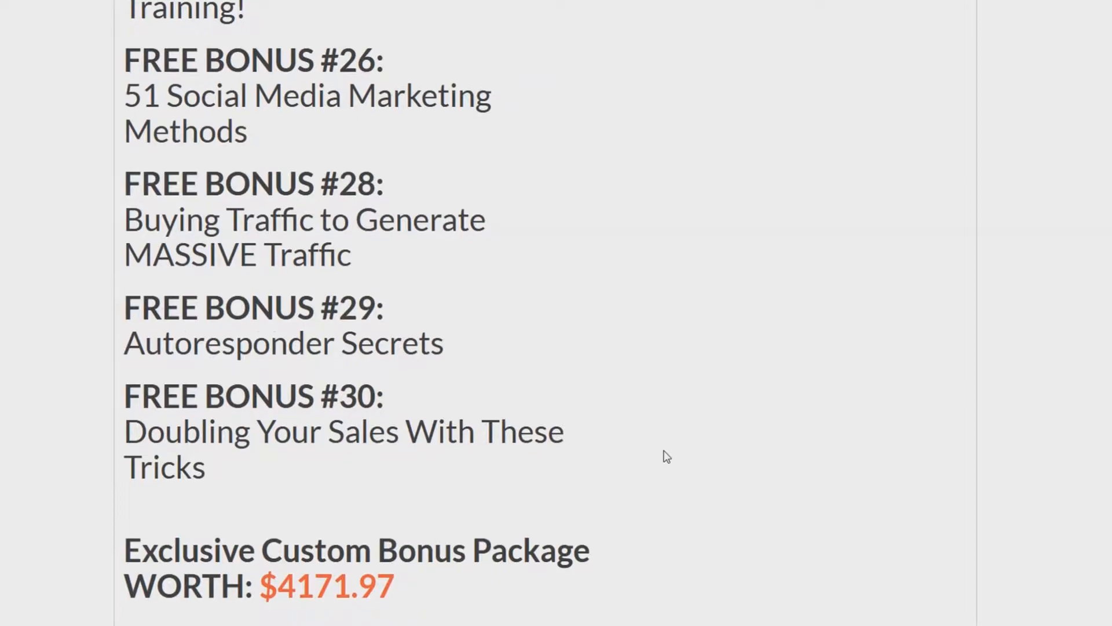
{"action": "scroll", "scroll_direction": "down", "scroll_amount": 3}
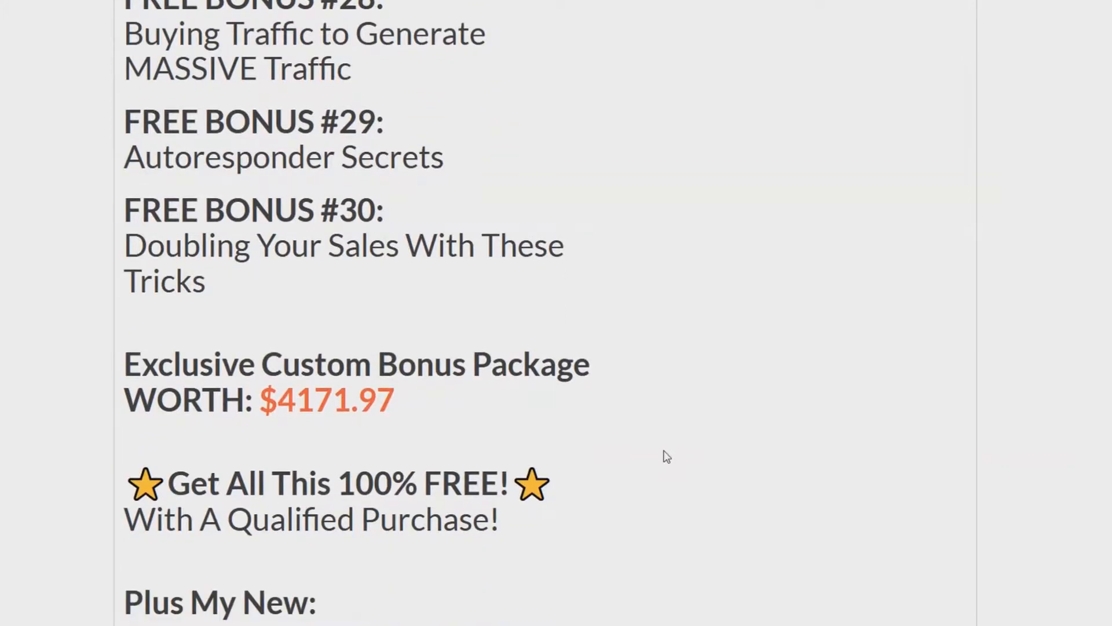
{"action": "scroll", "scroll_direction": "down", "scroll_amount": 3}
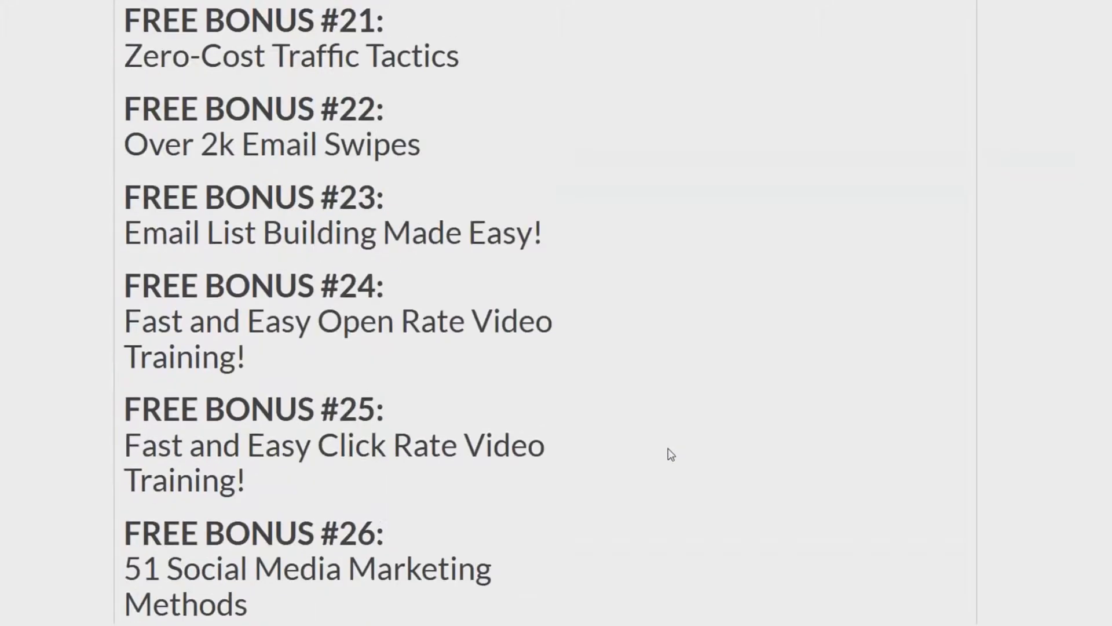
{"action": "scroll", "scroll_direction": "up", "scroll_amount": 3}
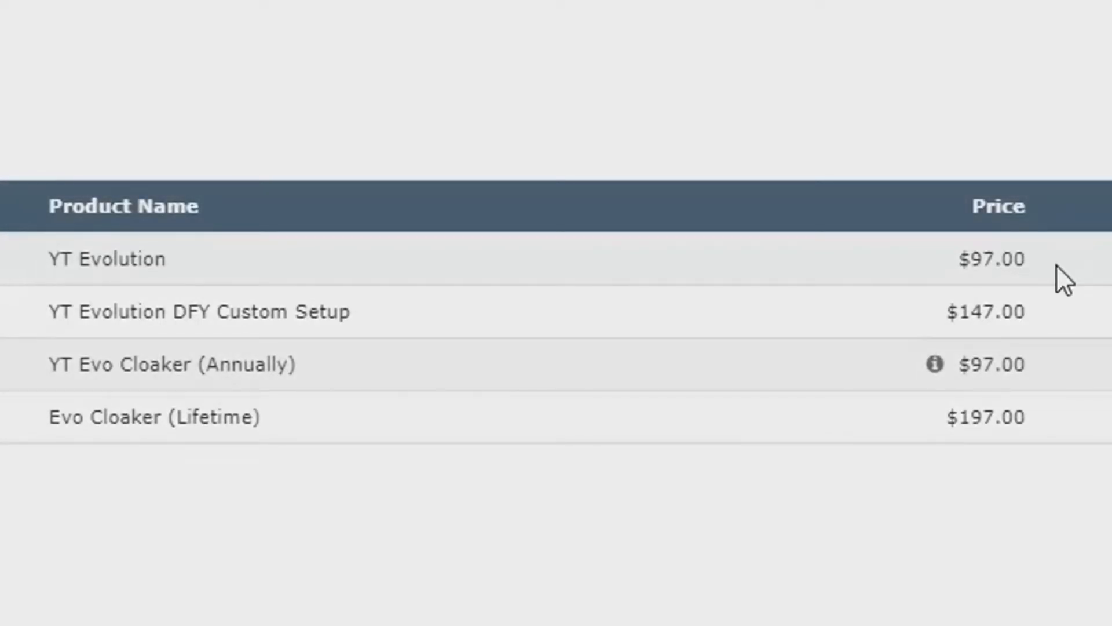
{"action": "mouse_move", "coordinate": [1099, 358]}
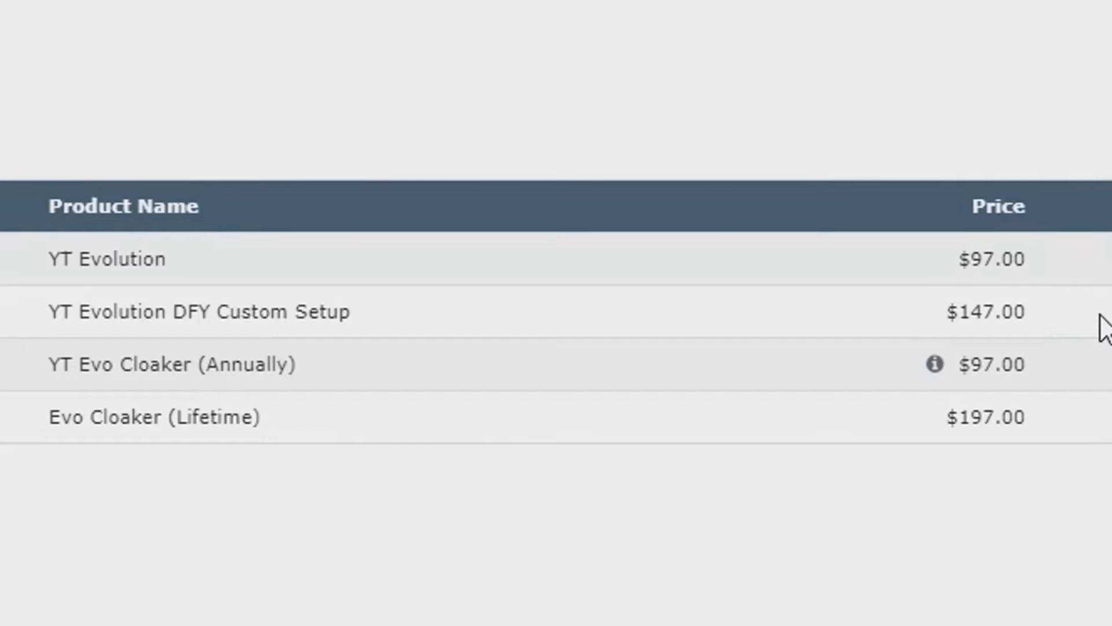
{"action": "mouse_move", "coordinate": [1106, 394]}
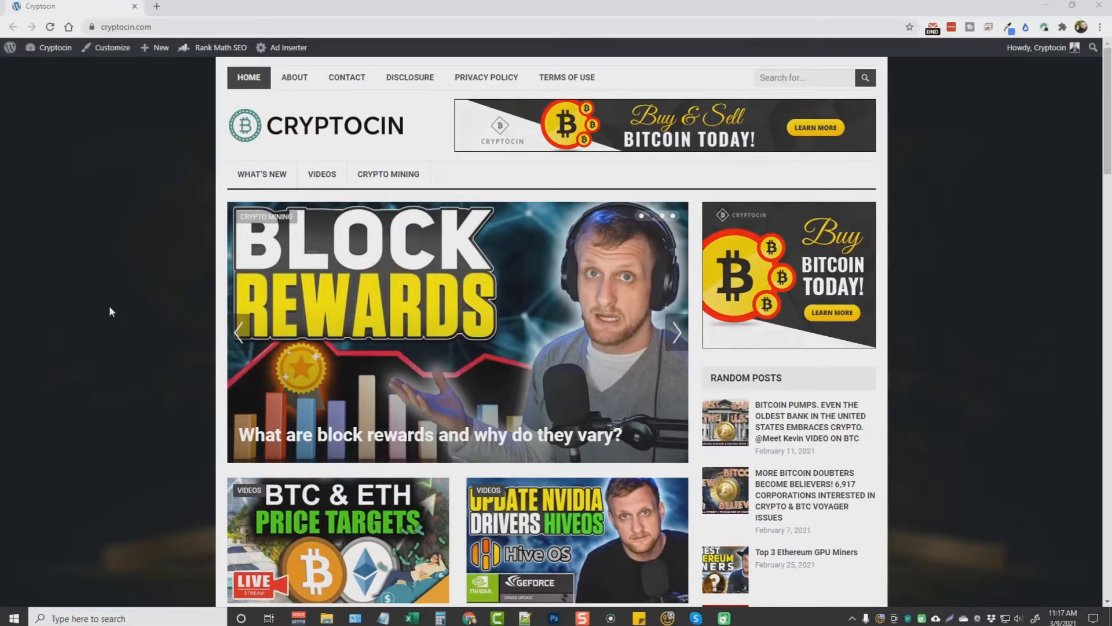
{"action": "mouse_move", "coordinate": [213, 206]}
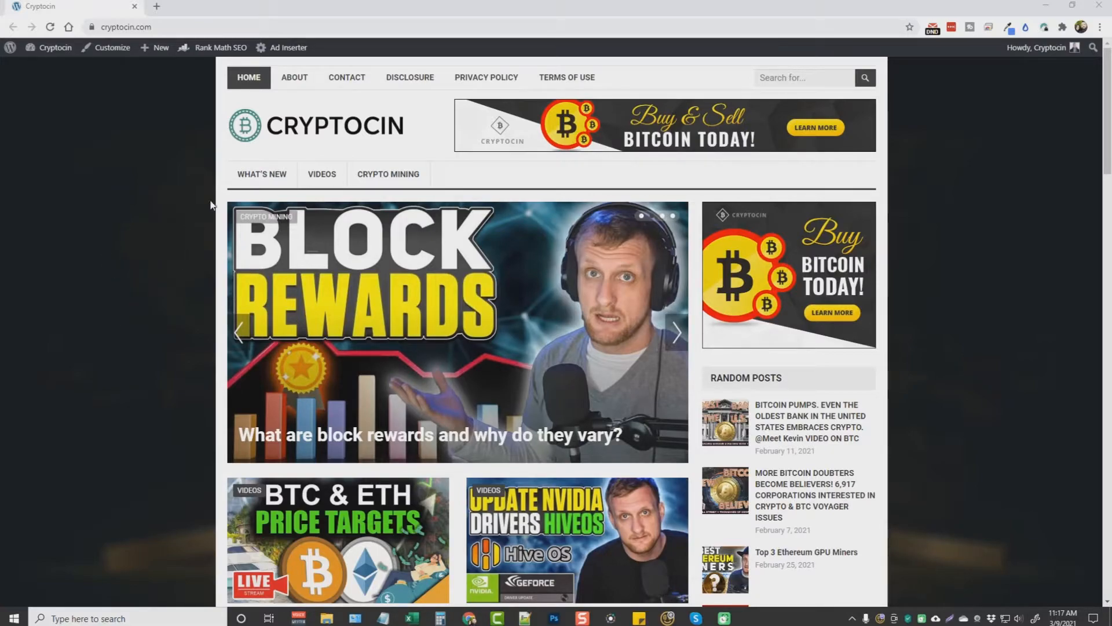
{"action": "mouse_move", "coordinate": [702, 132]}
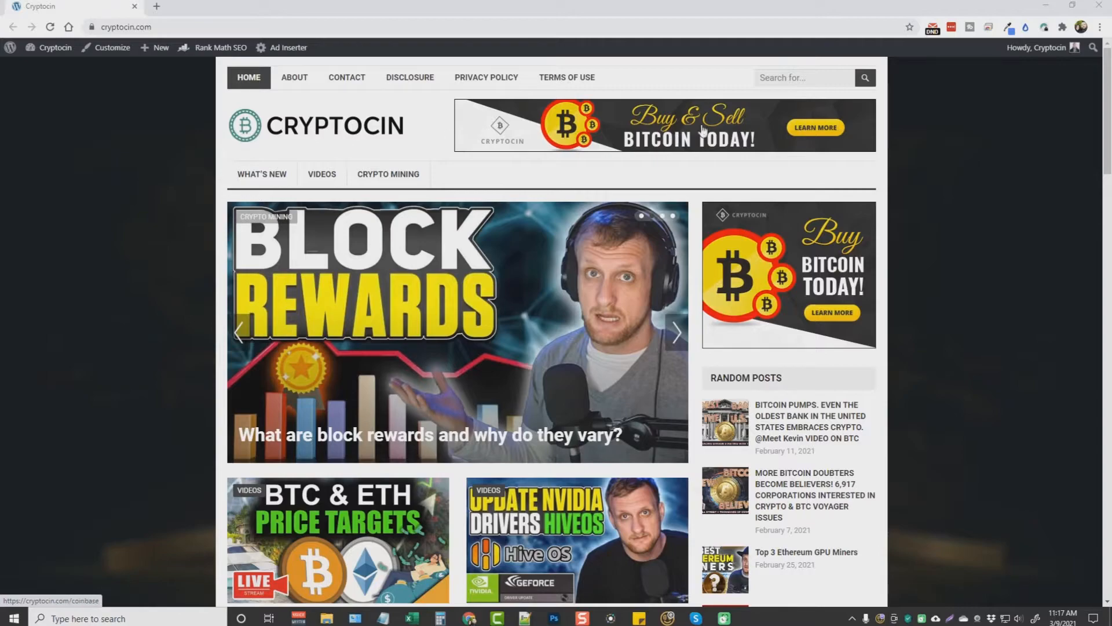
{"action": "mouse_move", "coordinate": [321, 220]}
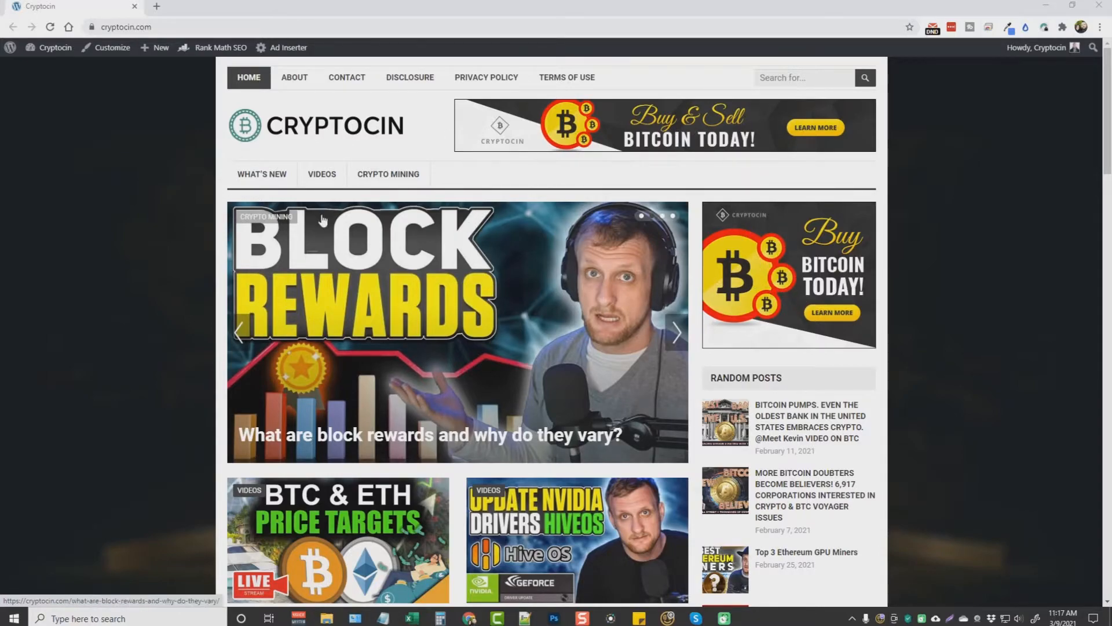
{"action": "mouse_move", "coordinate": [131, 343]}
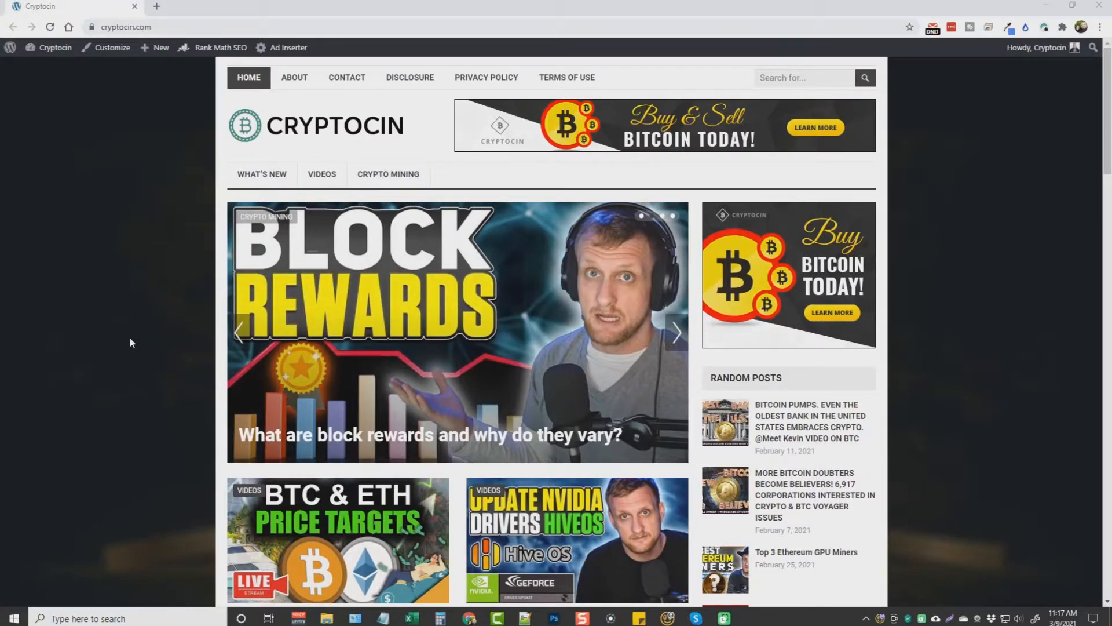
Step: Scroll down the Cryptocin homepage to the bitcoin, Ethereum and Nvidia video posts
{"action": "scroll", "scroll_direction": "down", "scroll_amount": 3}
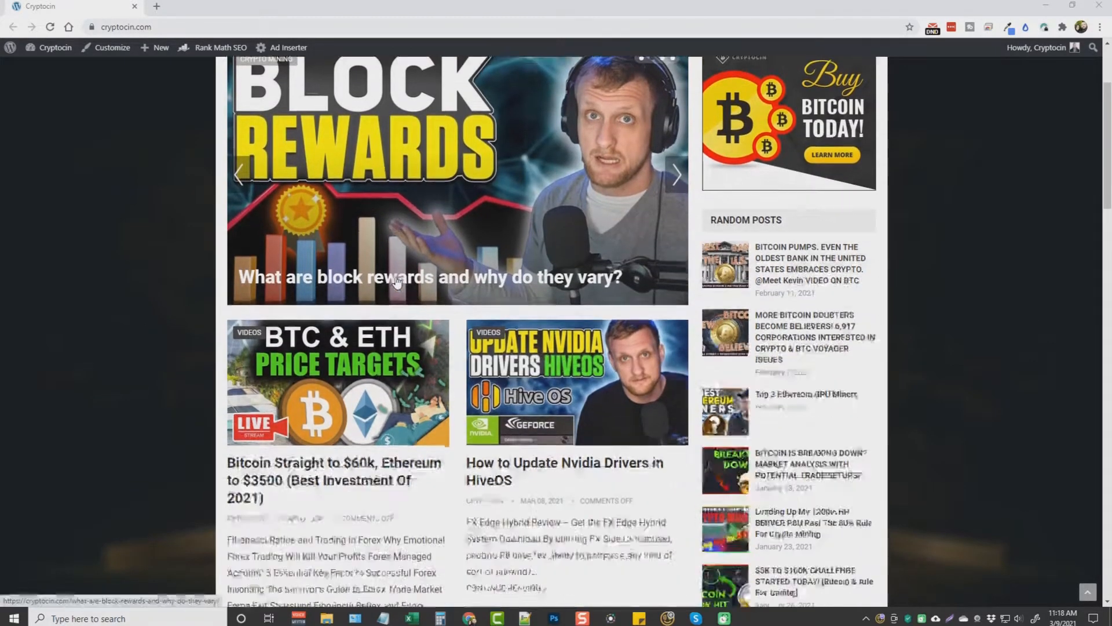
{"action": "scroll", "scroll_direction": "down", "scroll_amount": 3}
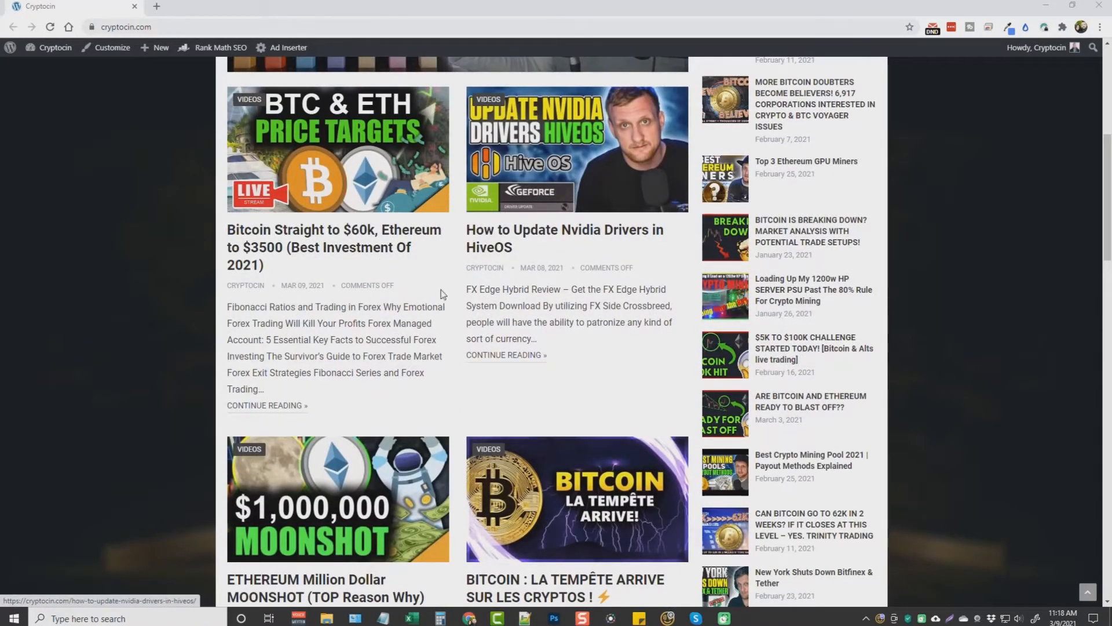
{"action": "scroll", "scroll_direction": "down", "scroll_amount": 3}
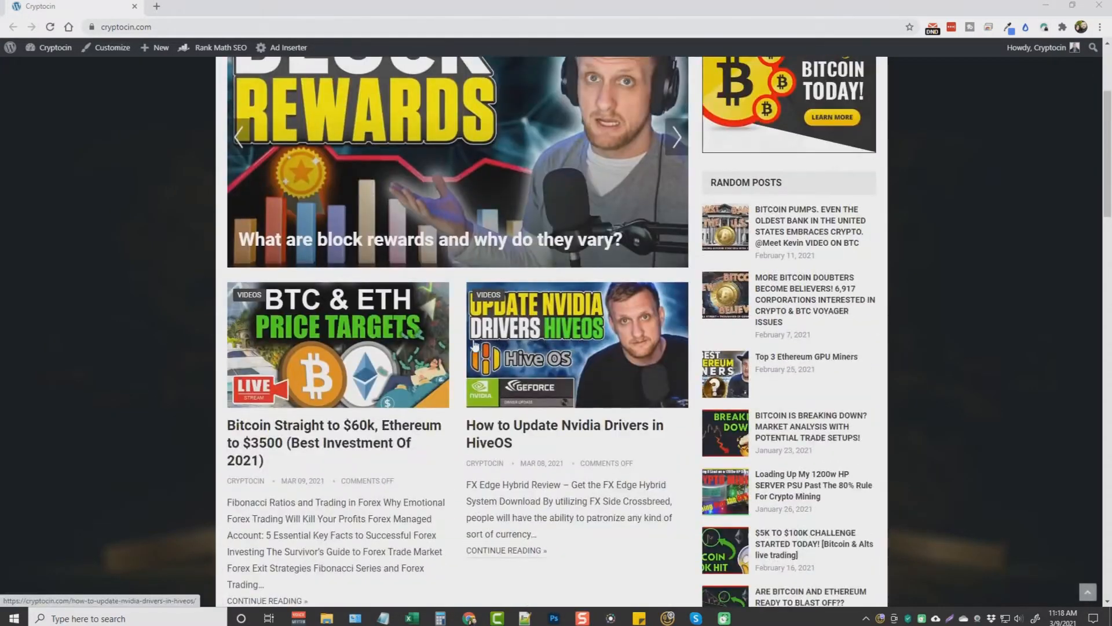
Step: View the Bitcoin Straight to $60k post live, highlighting its title and the embedded video
{"action": "left_click", "coordinate": [347, 328]}
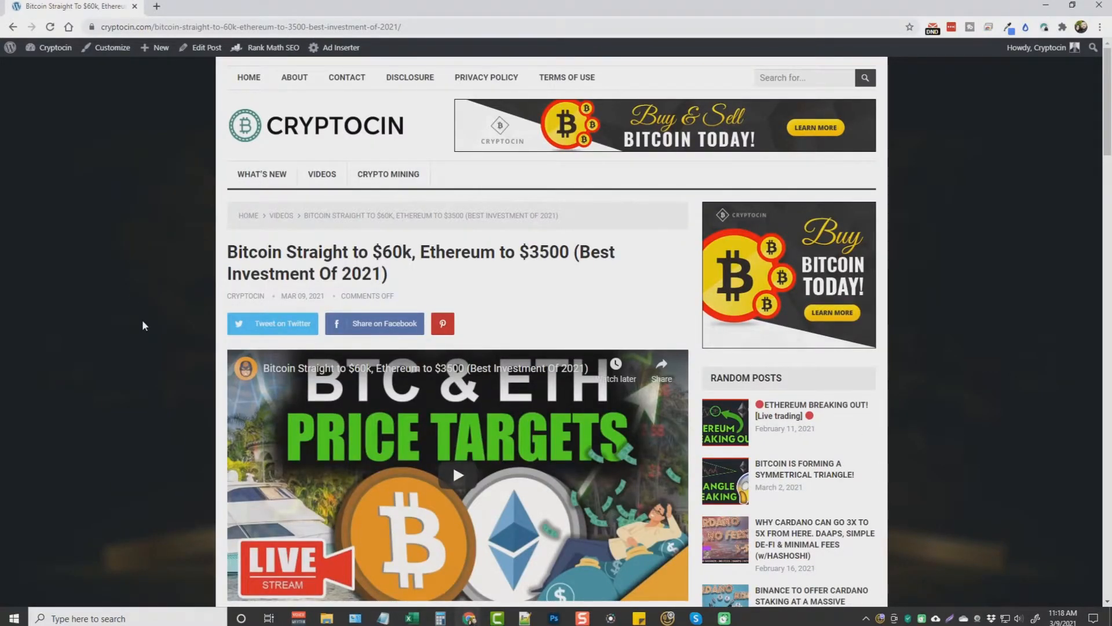
{"action": "mouse_move", "coordinate": [224, 284]}
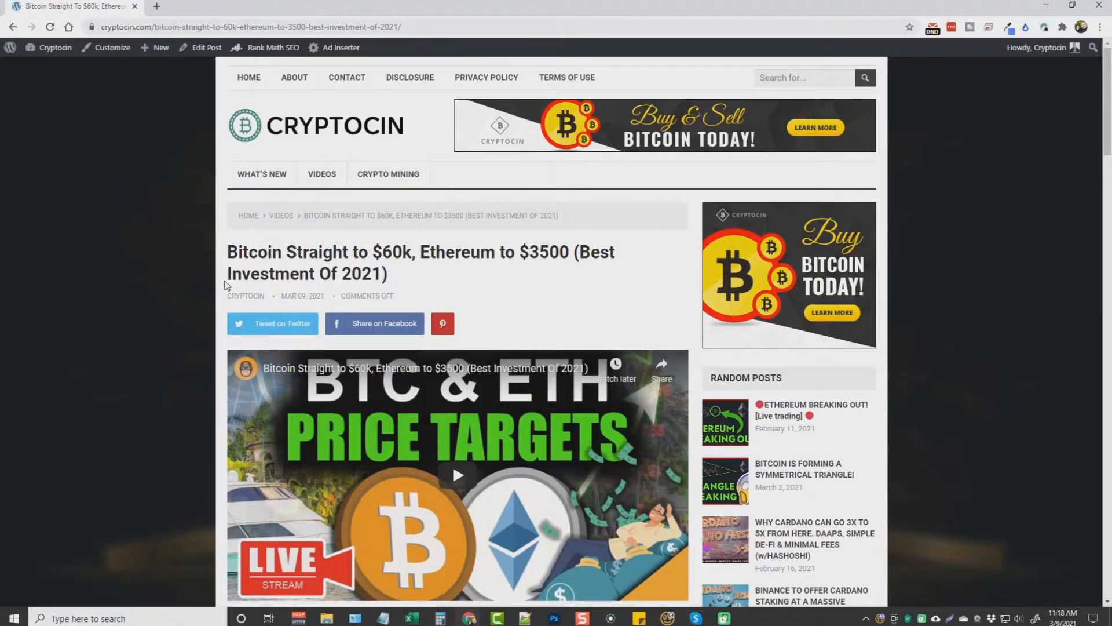
{"action": "left_click_drag", "start_coordinate": [227, 252], "coordinate": [390, 274]}
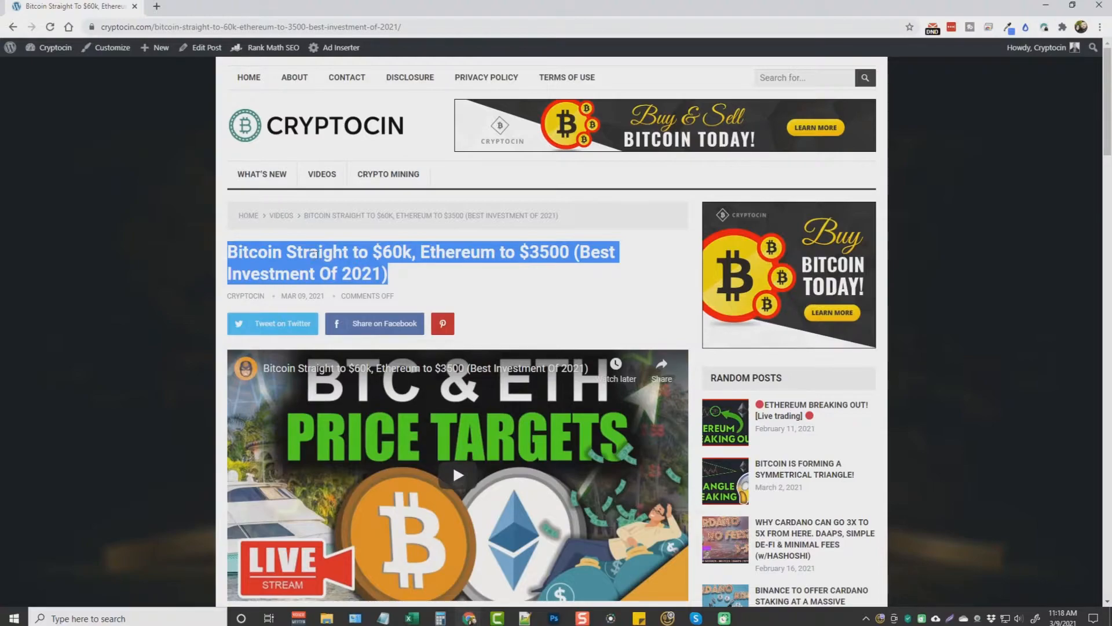
{"action": "scroll", "scroll_direction": "down", "scroll_amount": 3}
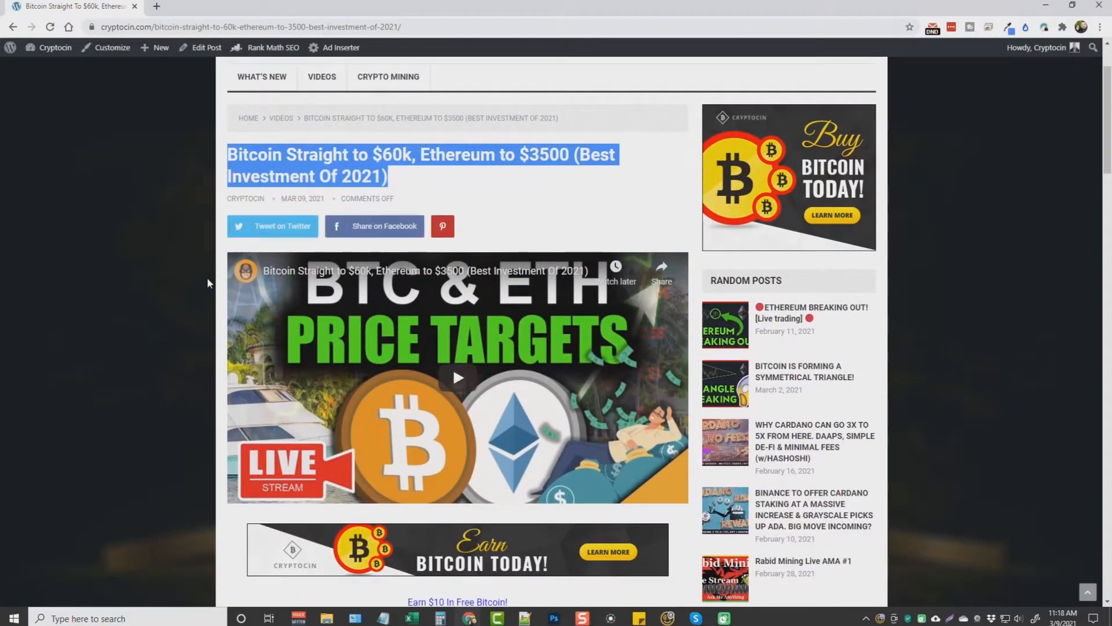
{"action": "scroll", "scroll_direction": "down", "scroll_amount": 3}
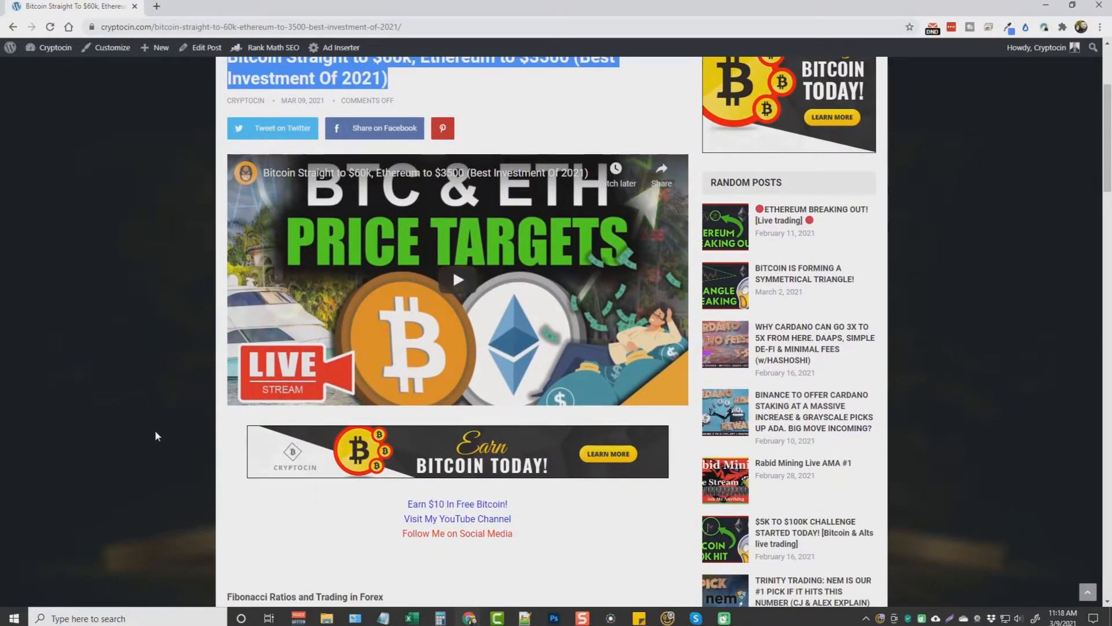
{"action": "scroll", "scroll_direction": "down", "scroll_amount": 3}
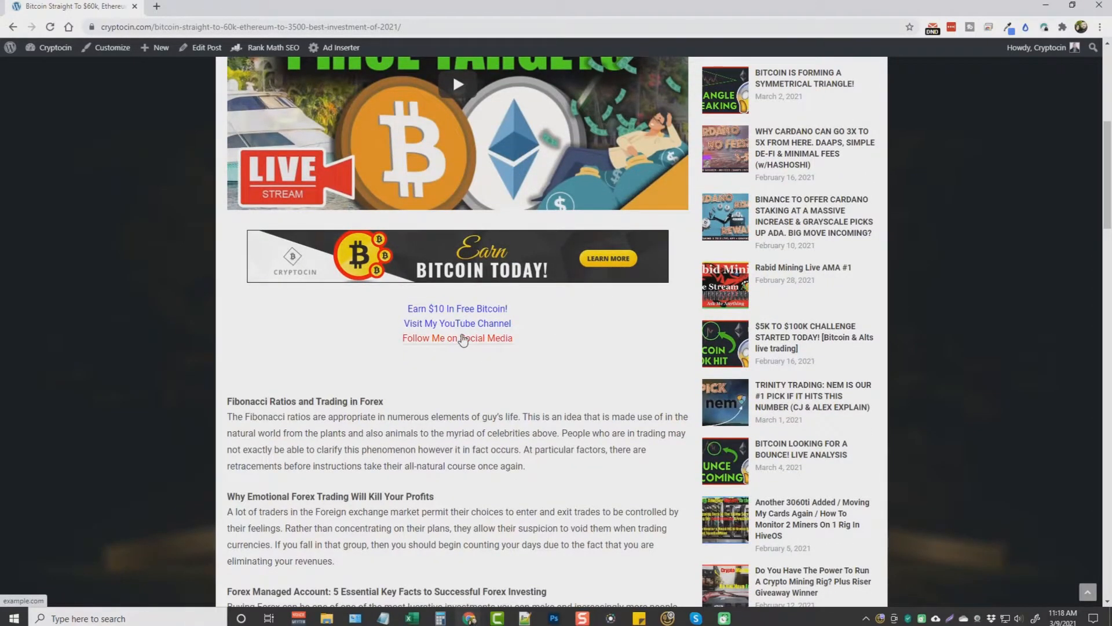
Step: Scroll past the video to the article text and forex articles below
{"action": "scroll", "scroll_direction": "down", "scroll_amount": 3}
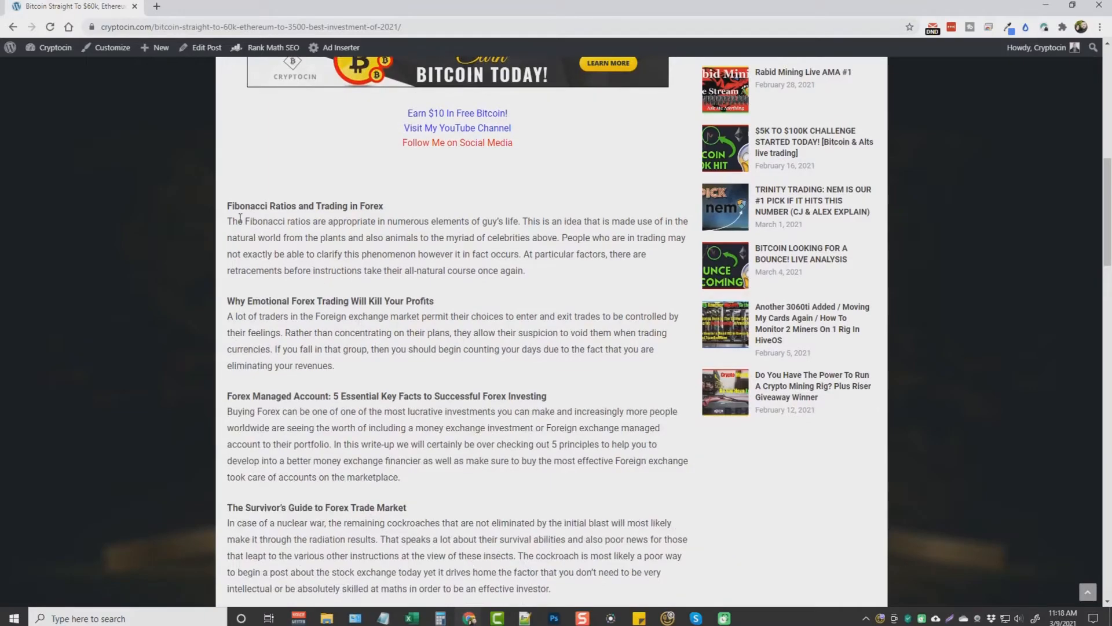
{"action": "scroll", "scroll_direction": "down", "scroll_amount": 3}
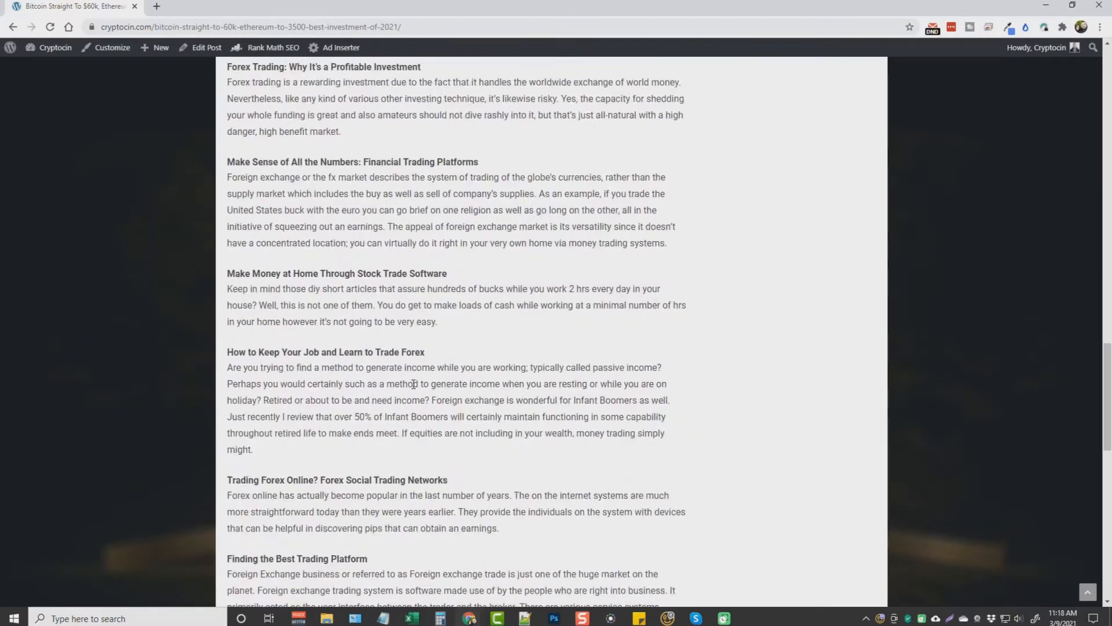
{"action": "scroll", "scroll_direction": "down", "scroll_amount": 3}
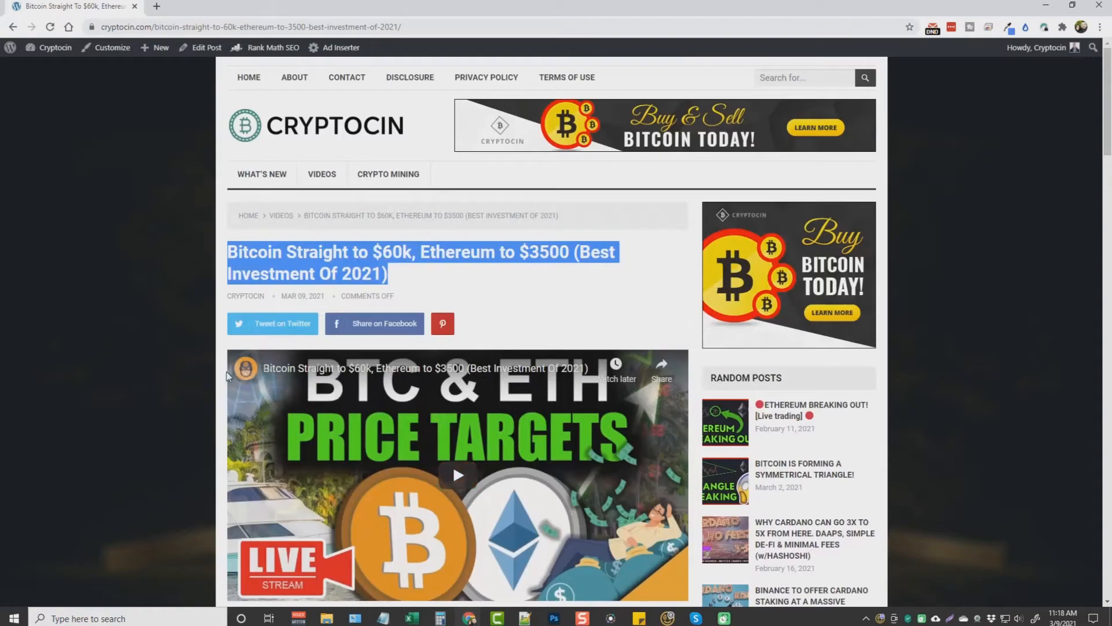
{"action": "left_click", "coordinate": [404, 274]}
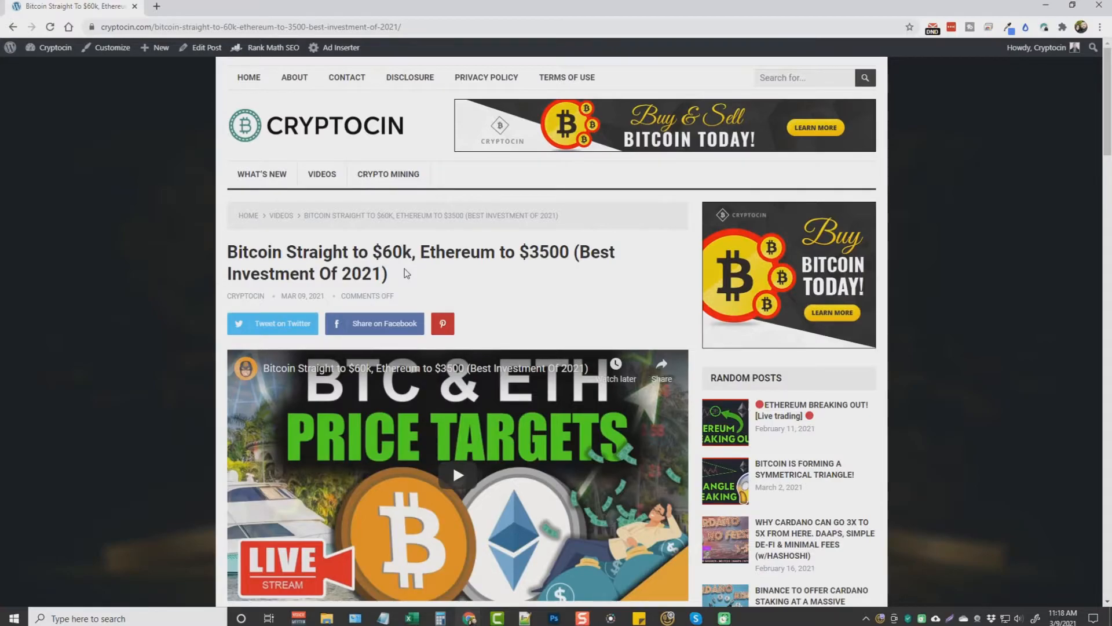
{"action": "scroll", "scroll_direction": "down", "scroll_amount": 3}
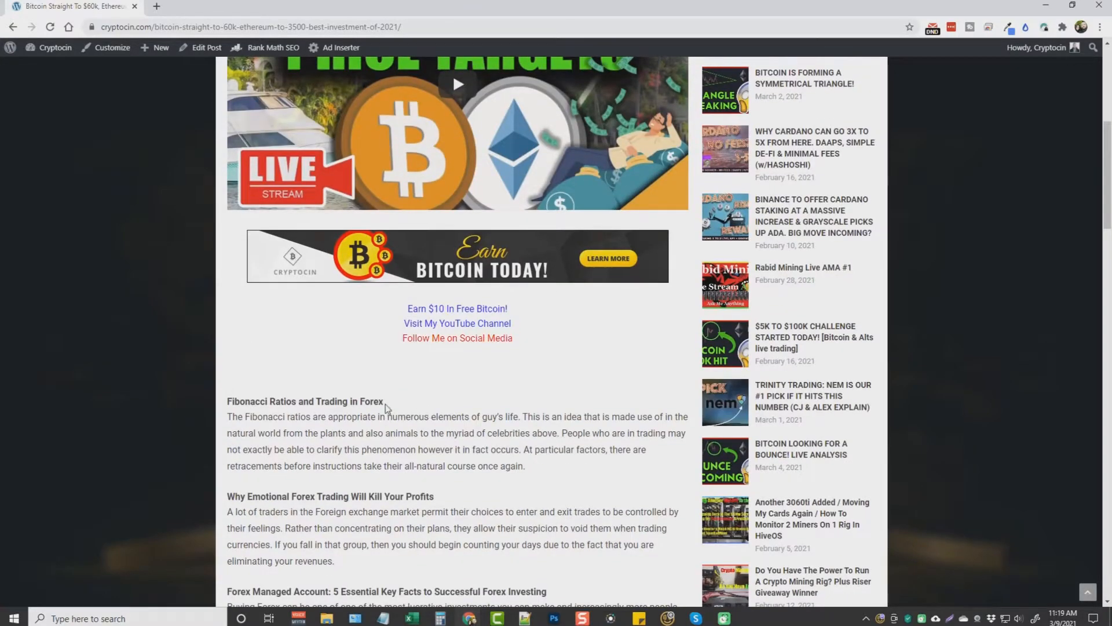
{"action": "mouse_move", "coordinate": [383, 400]}
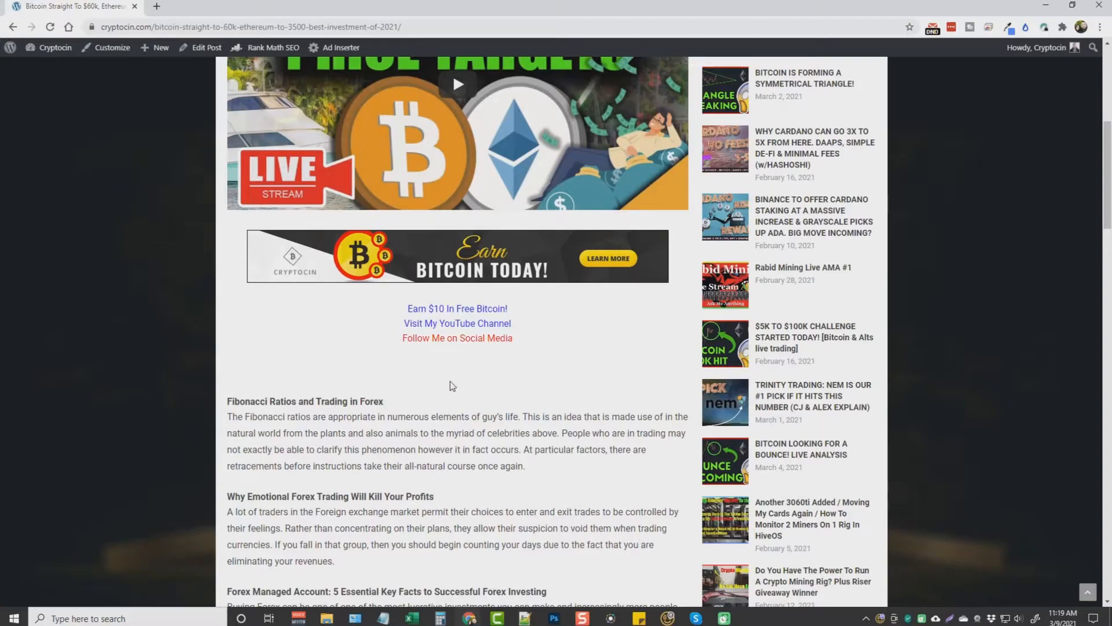
{"action": "mouse_move", "coordinate": [541, 365]}
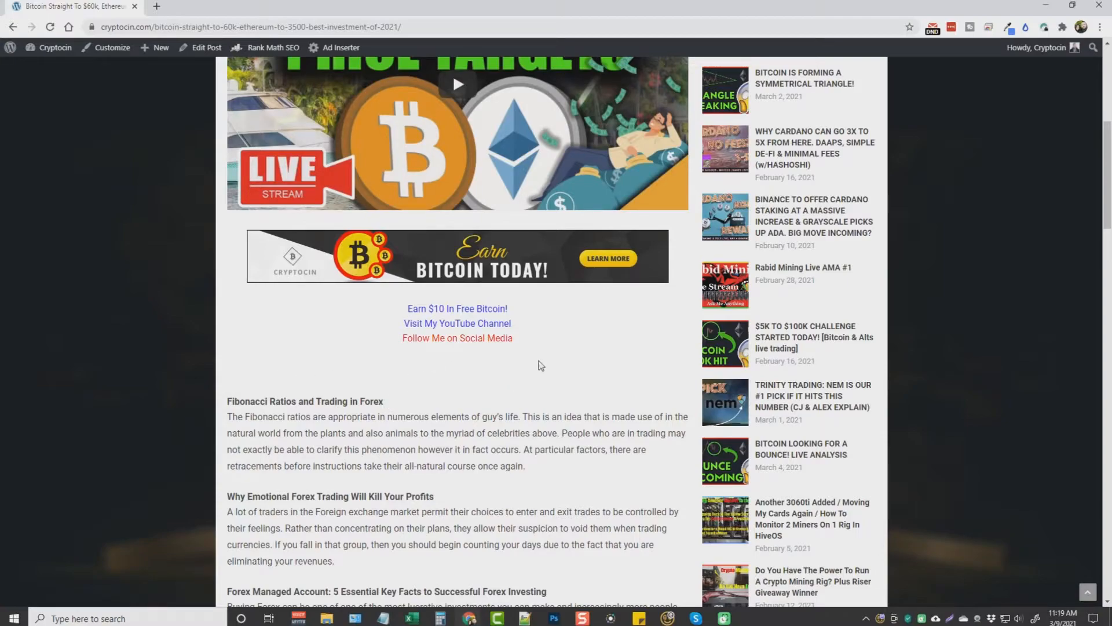
{"action": "mouse_move", "coordinate": [355, 369]}
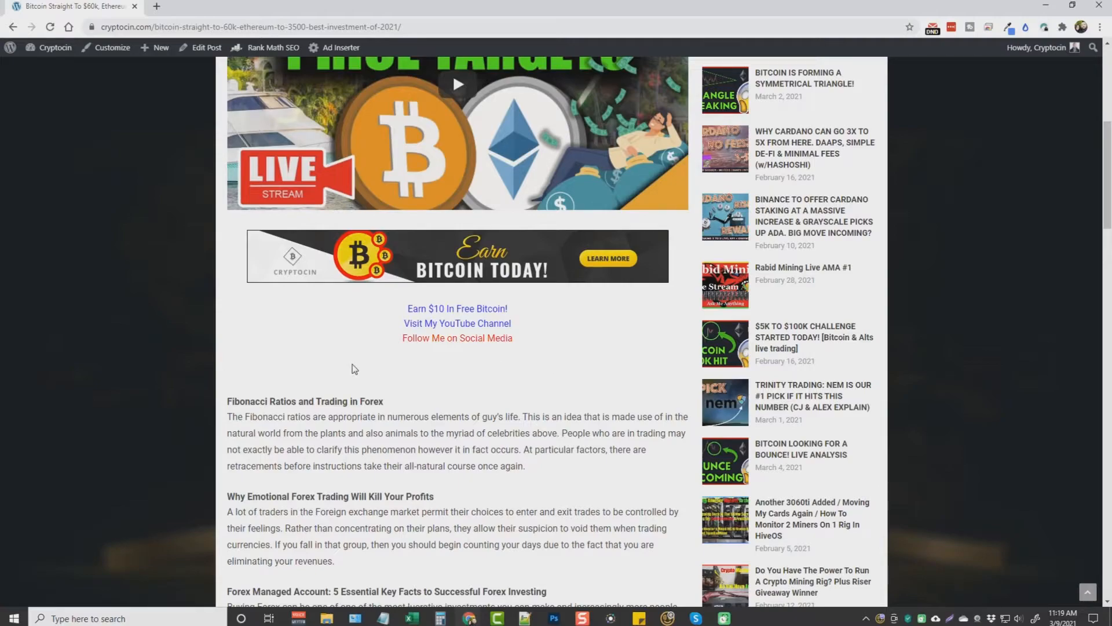
{"action": "mouse_move", "coordinate": [389, 433]}
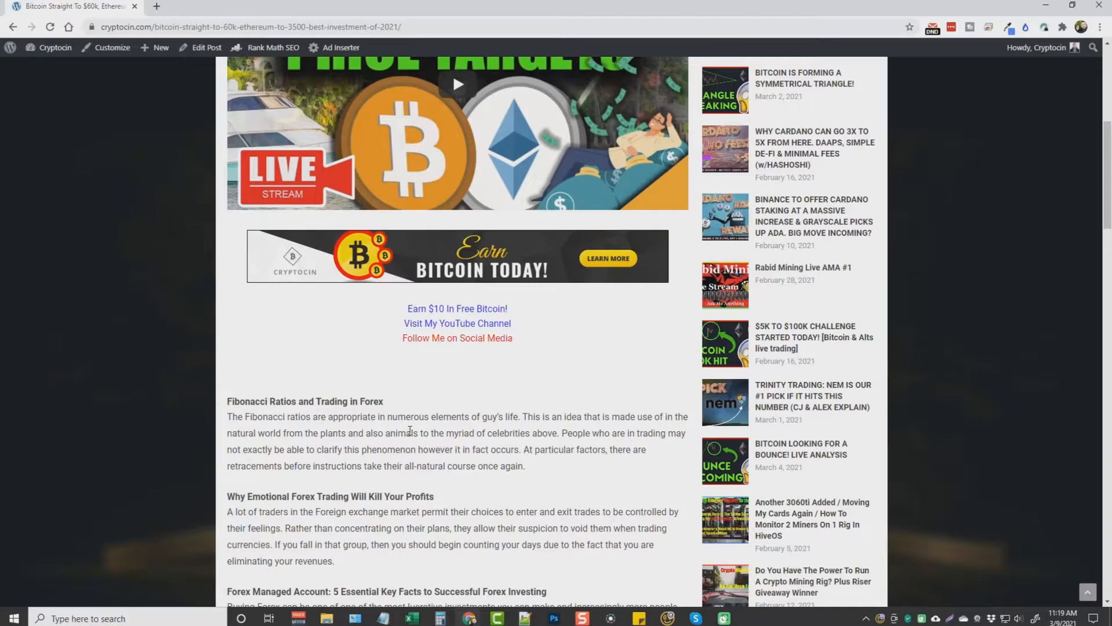
{"action": "mouse_move", "coordinate": [455, 390]}
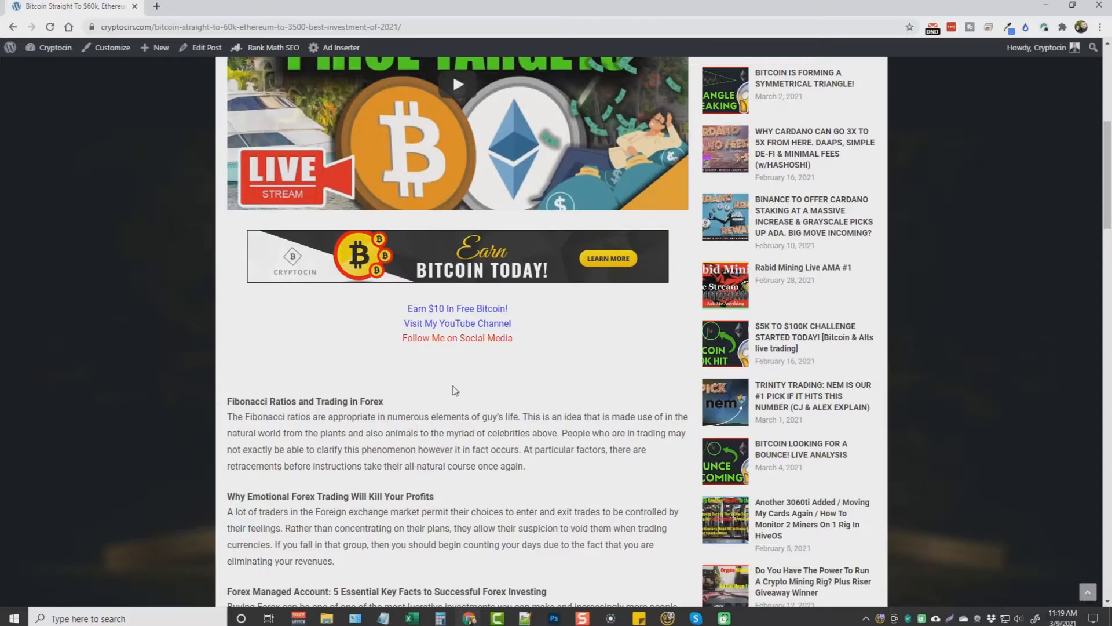
{"action": "mouse_move", "coordinate": [460, 413]}
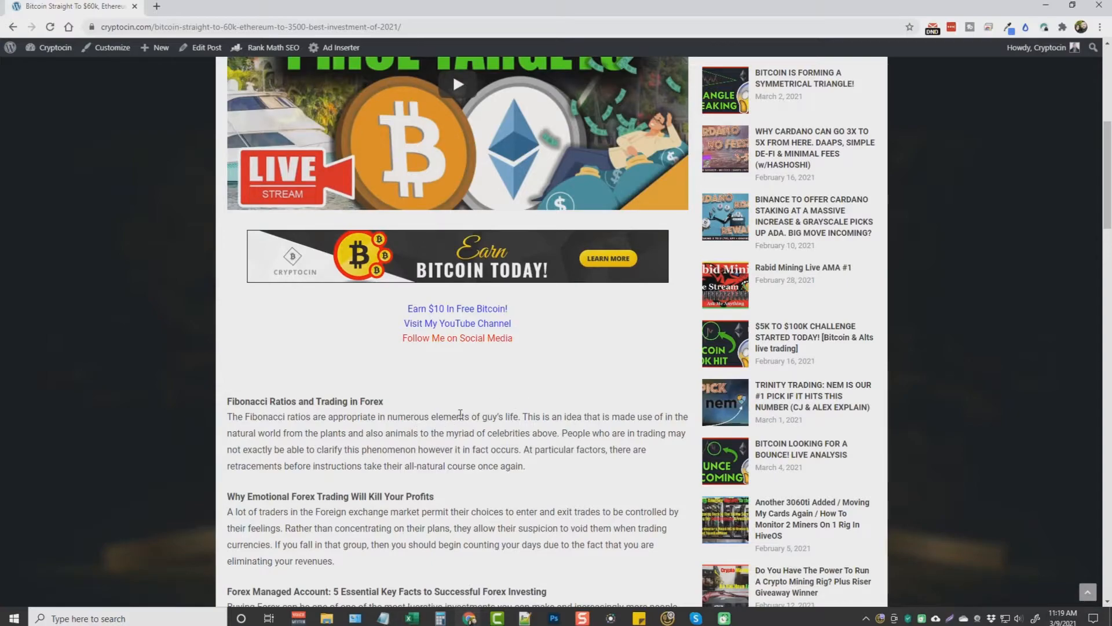
{"action": "scroll", "scroll_direction": "up", "scroll_amount": 3}
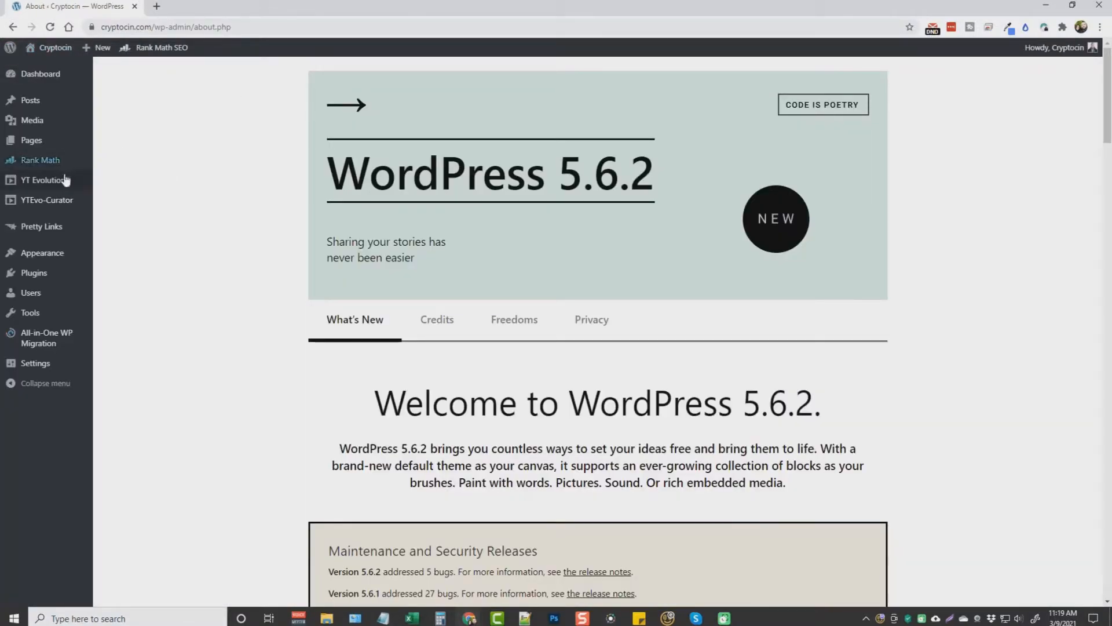
{"action": "mouse_move", "coordinate": [43, 179]}
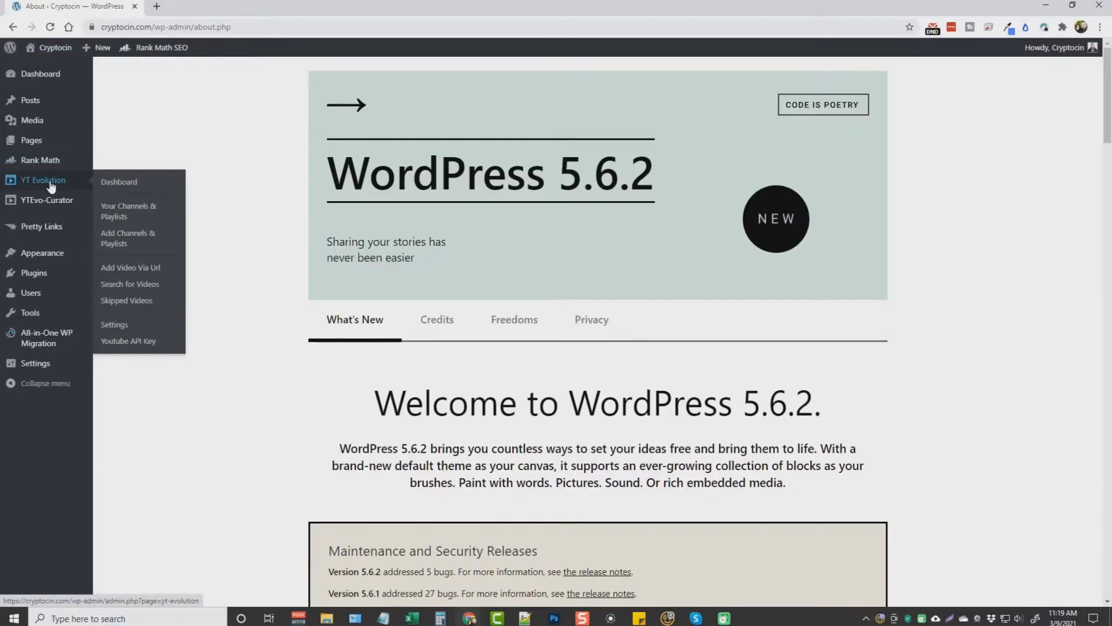
{"action": "mouse_move", "coordinate": [47, 200]}
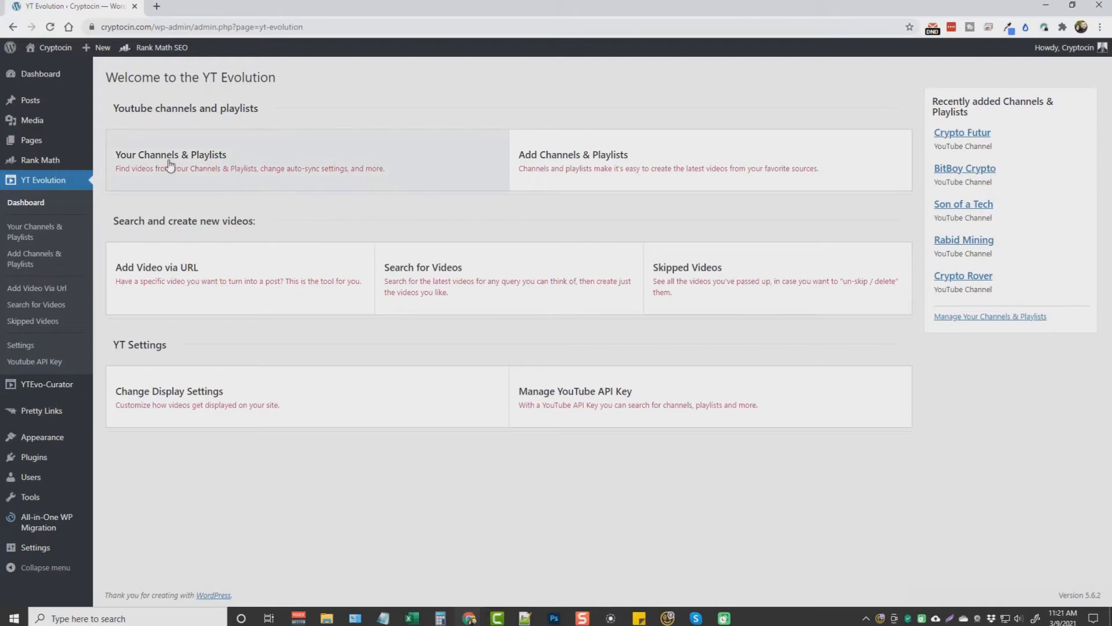
Step: Show the Channels & Playlists list with six saved YouTube channels and auto-sync status
{"action": "left_click", "coordinate": [170, 154]}
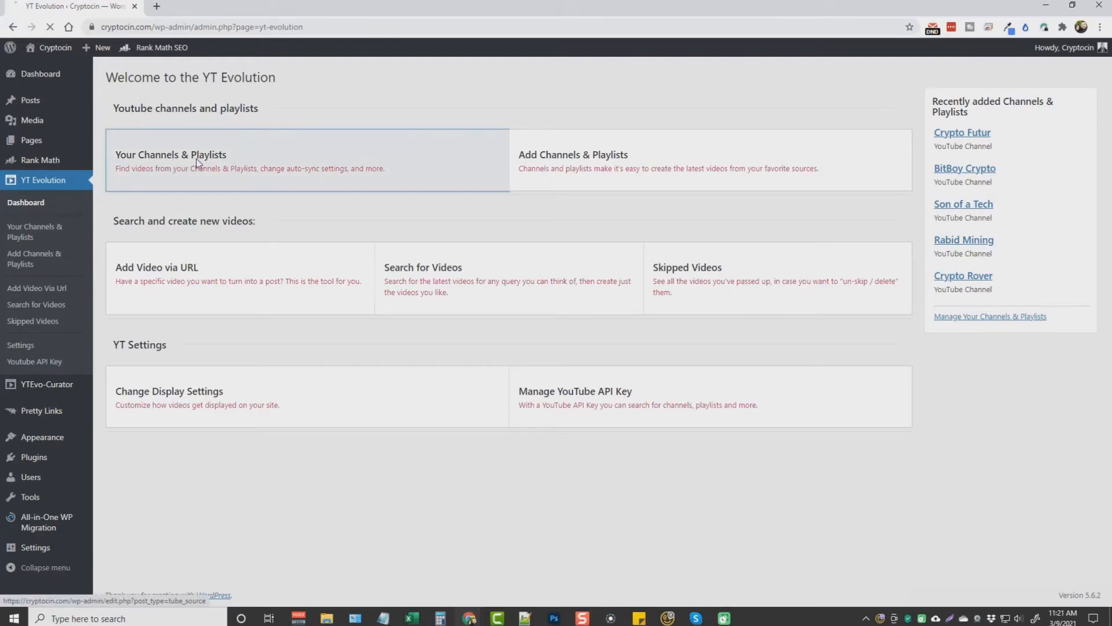
{"action": "left_click", "coordinate": [171, 154]}
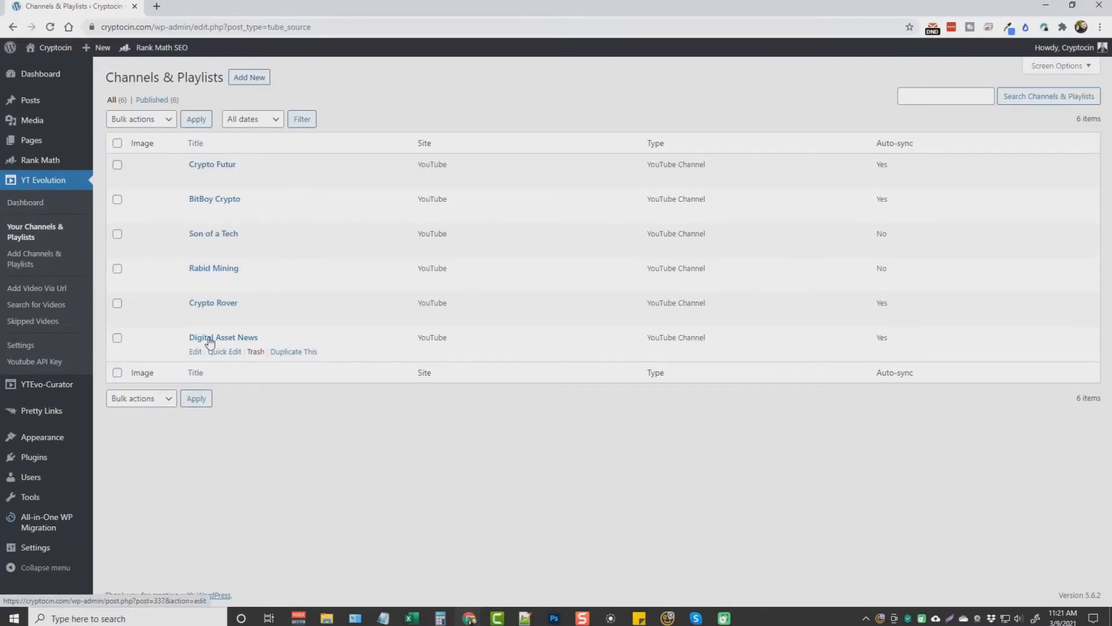
{"action": "mouse_move", "coordinate": [226, 282]}
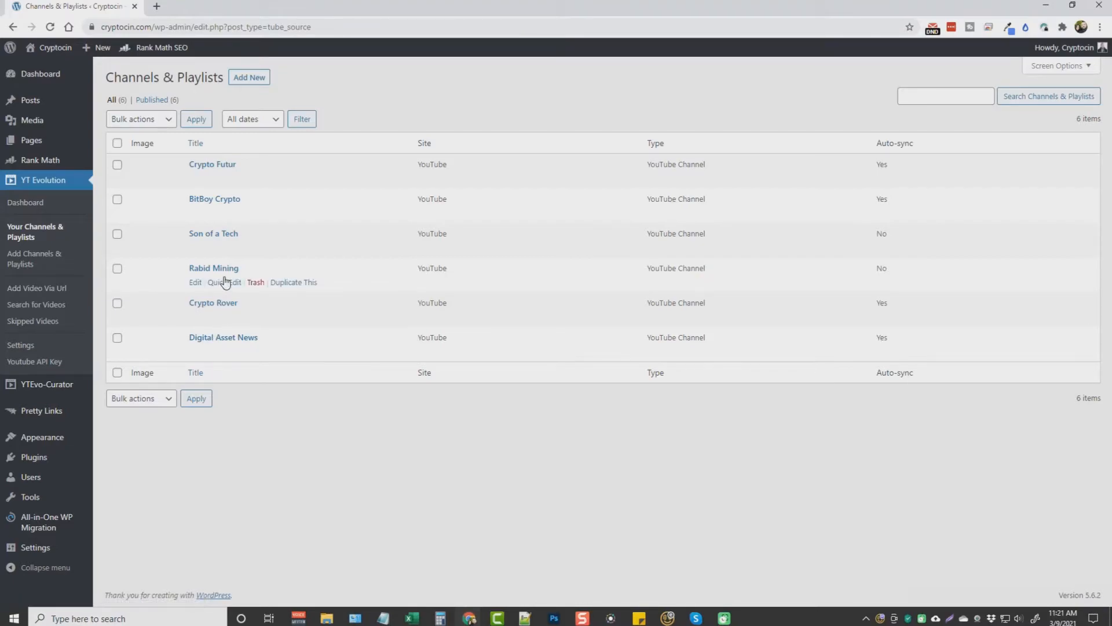
{"action": "mouse_move", "coordinate": [883, 147]}
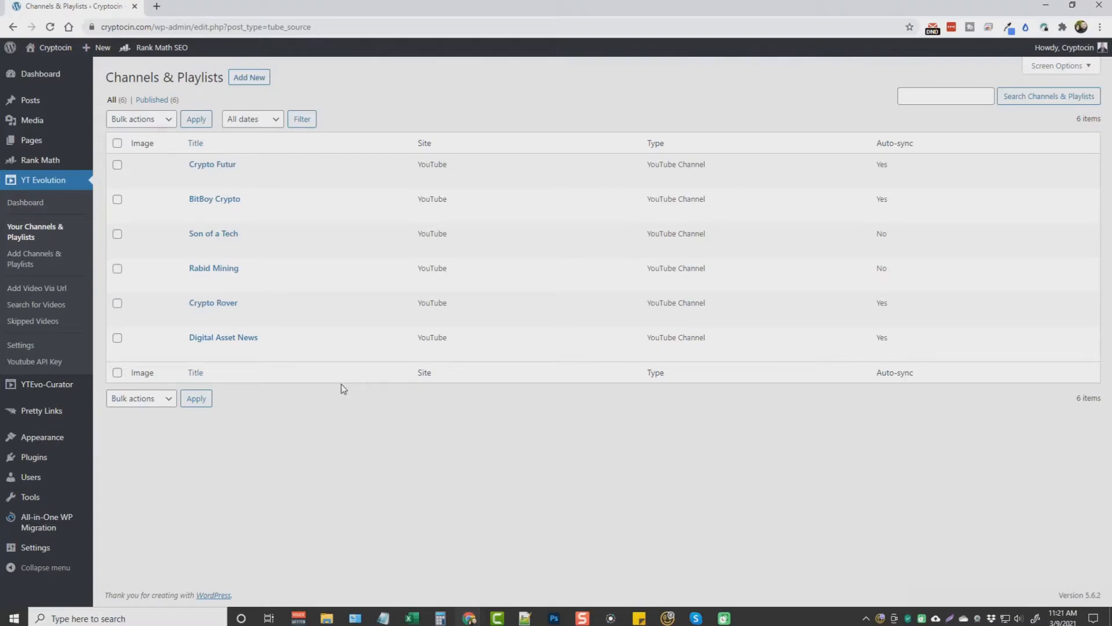
{"action": "mouse_move", "coordinate": [395, 100]}
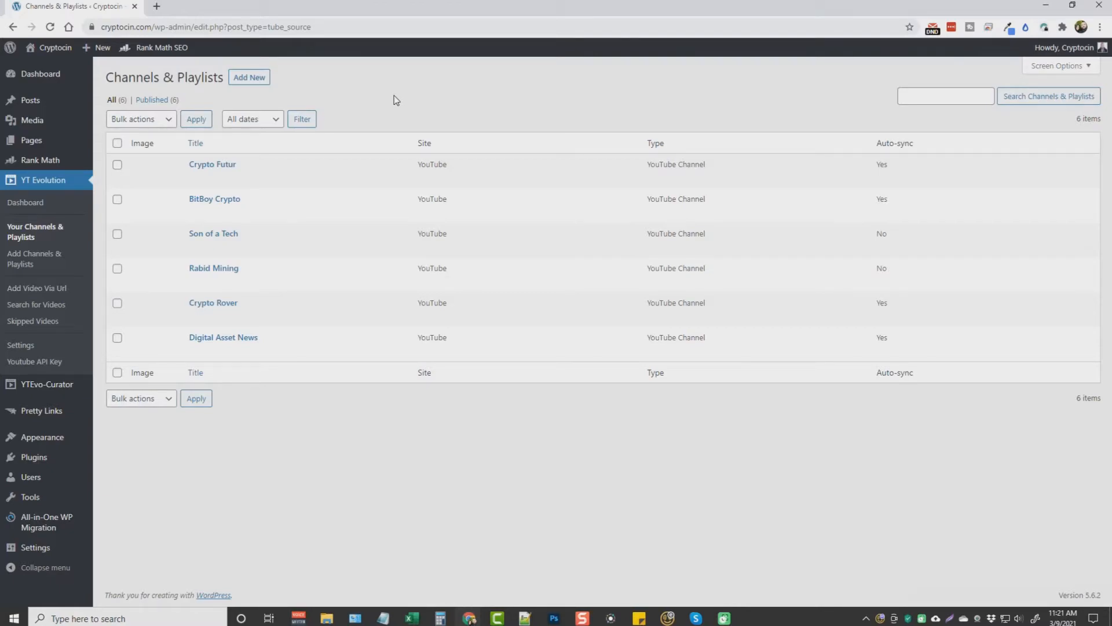
{"action": "mouse_move", "coordinate": [214, 198]}
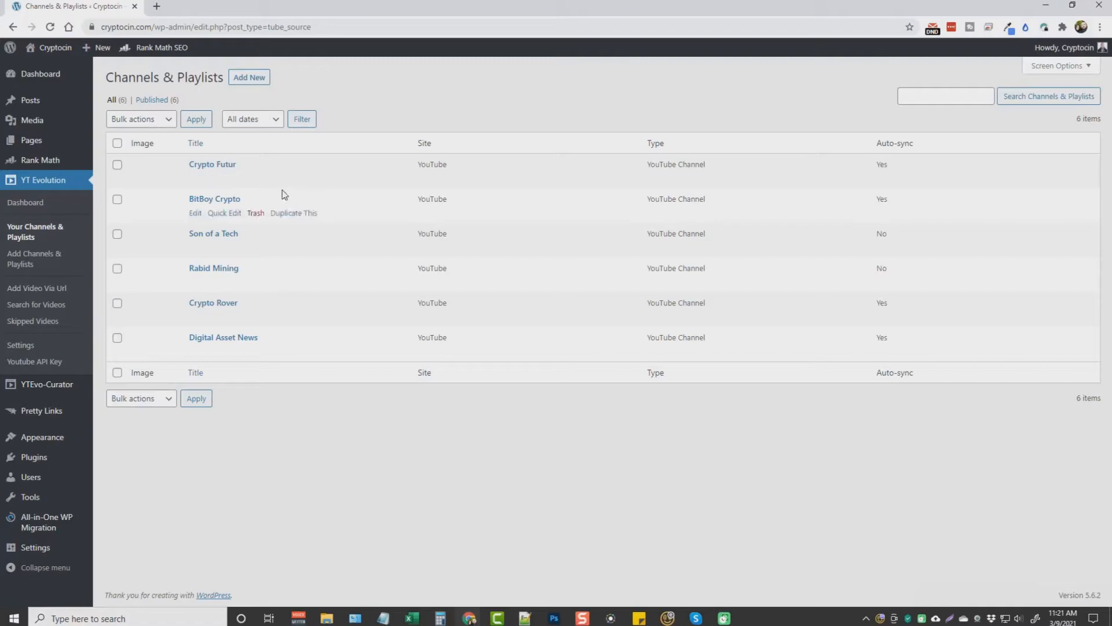
{"action": "mouse_move", "coordinate": [408, 137]}
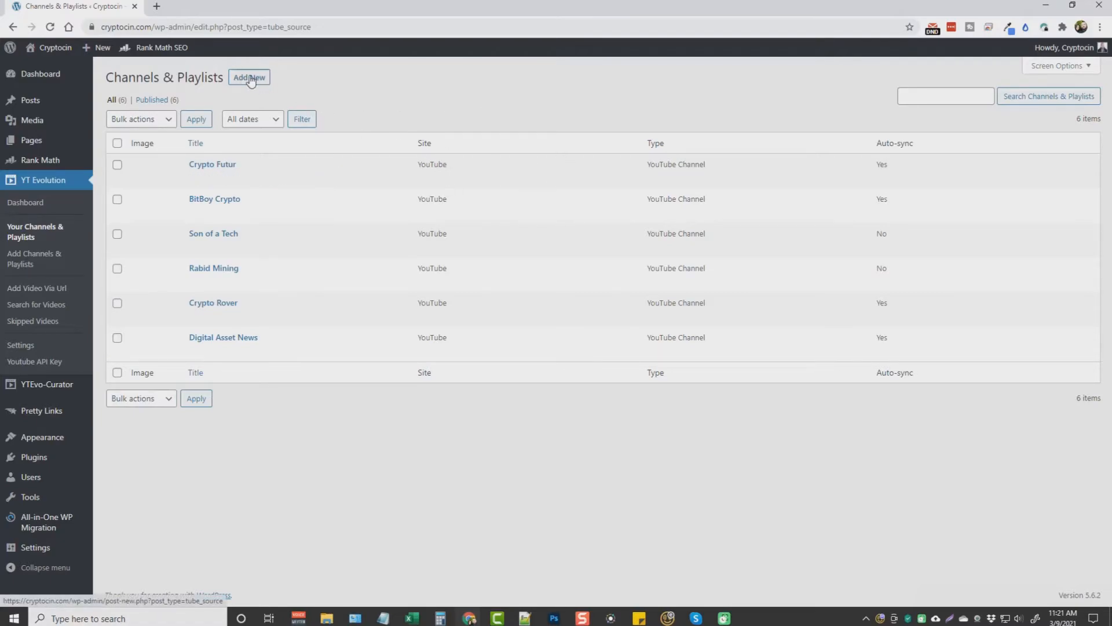
Step: Start adding a new channel and browse the YouTube channel search results
{"action": "left_click", "coordinate": [248, 78]}
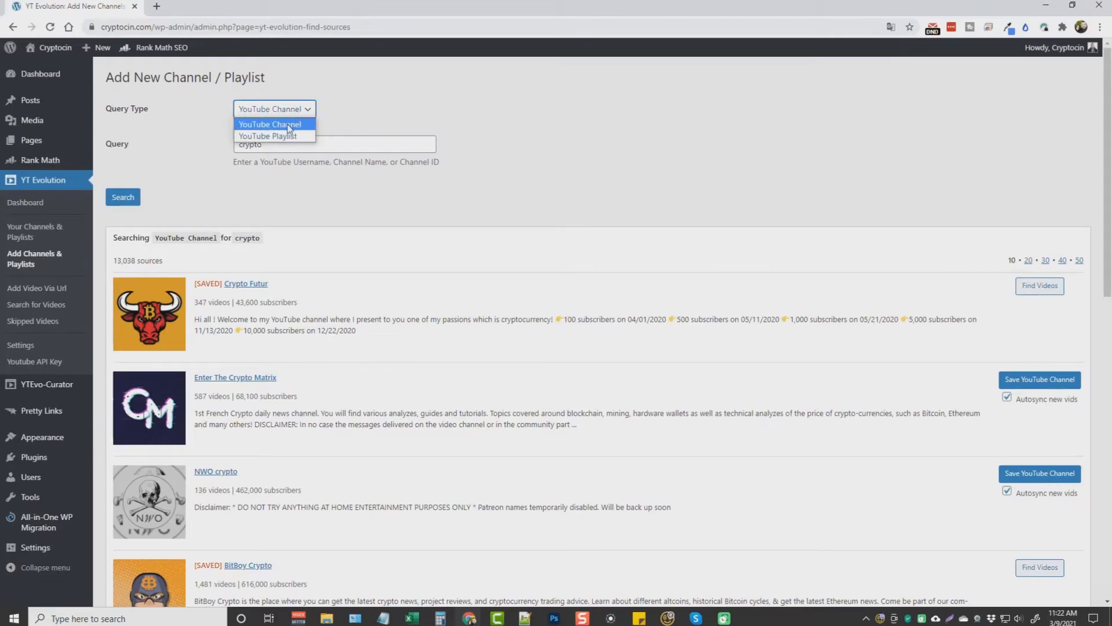
{"action": "left_click", "coordinate": [270, 124]}
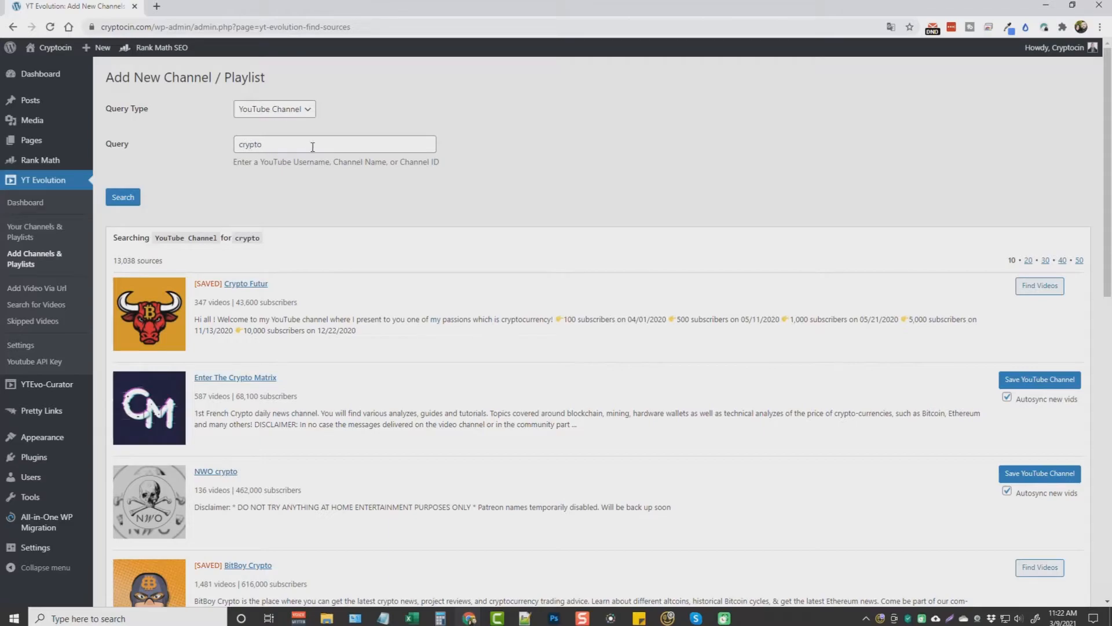
{"action": "scroll", "scroll_direction": "down", "scroll_amount": 3}
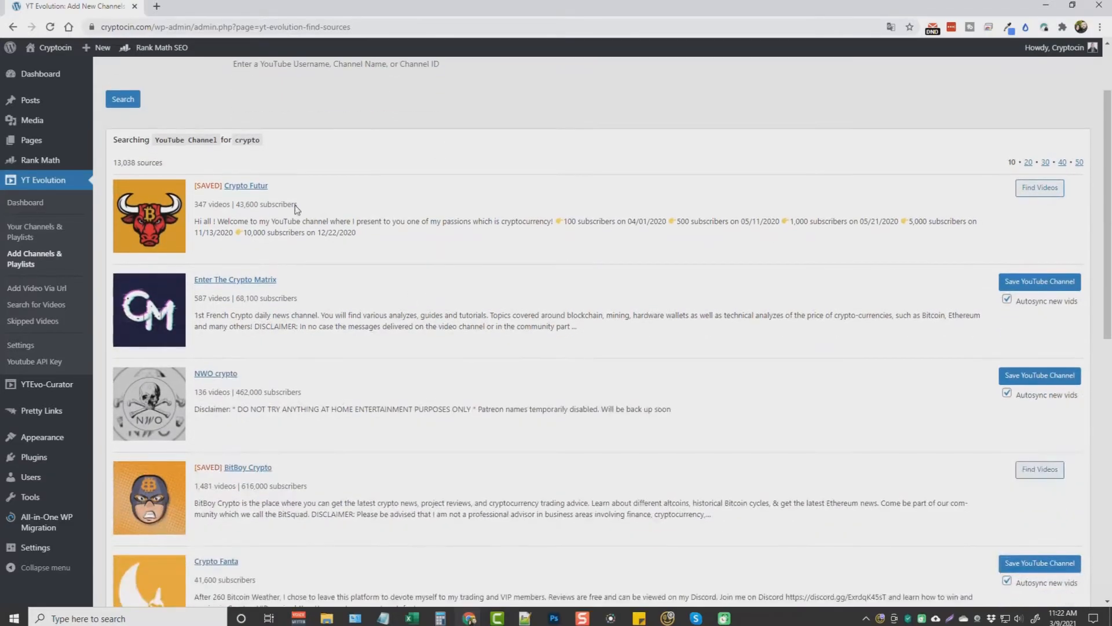
{"action": "scroll", "scroll_direction": "down", "scroll_amount": 3}
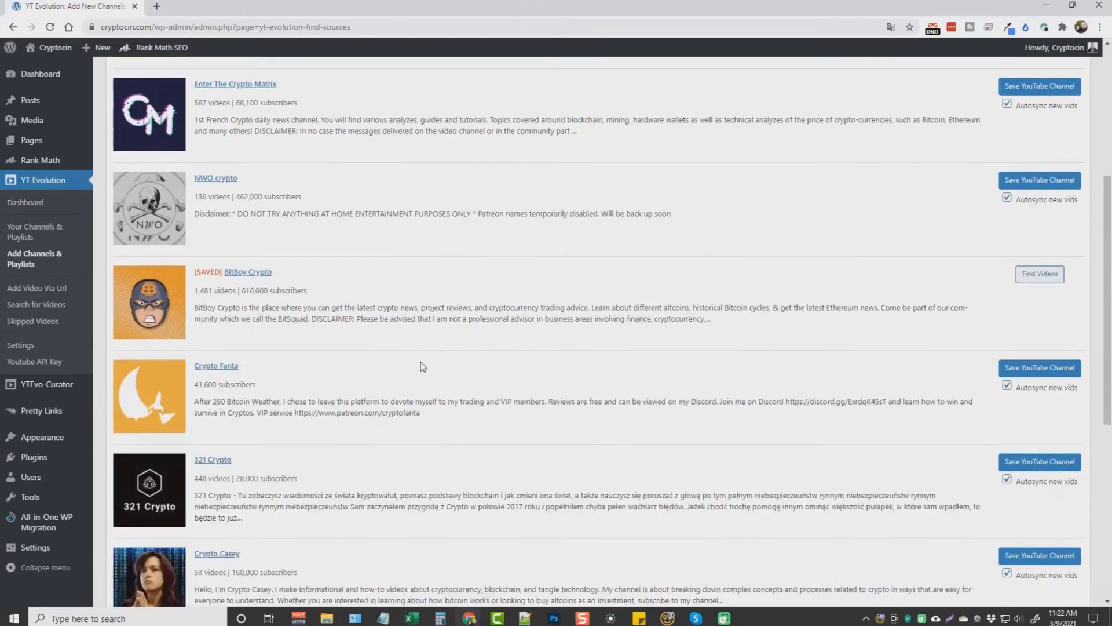
{"action": "scroll", "scroll_direction": "down", "scroll_amount": 3}
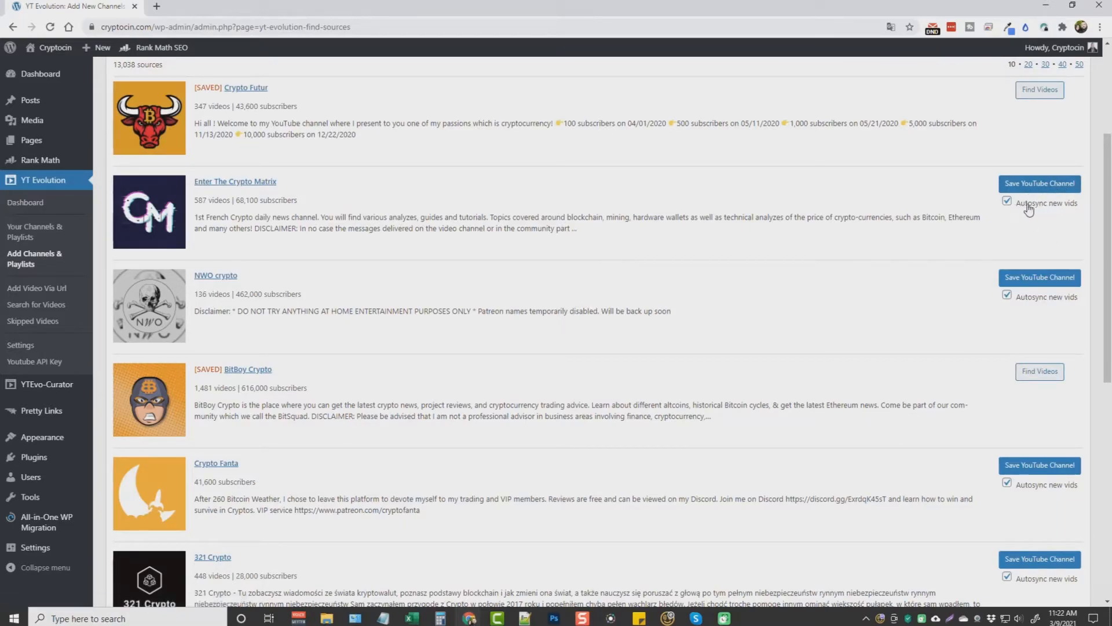
{"action": "mouse_move", "coordinate": [1063, 211]}
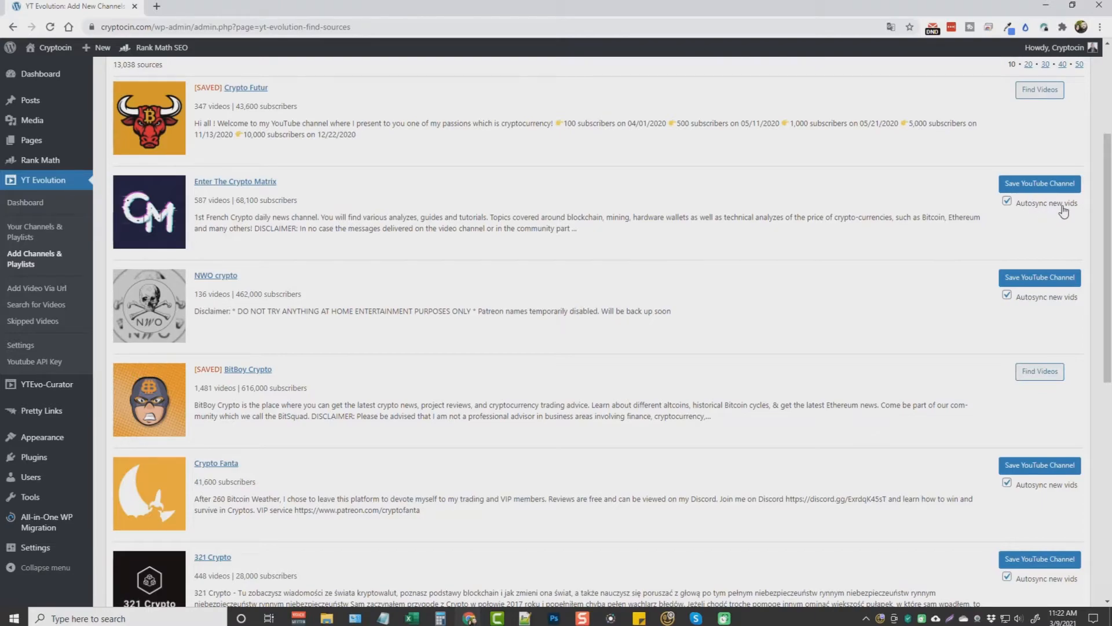
{"action": "scroll", "scroll_direction": "down", "scroll_amount": 3}
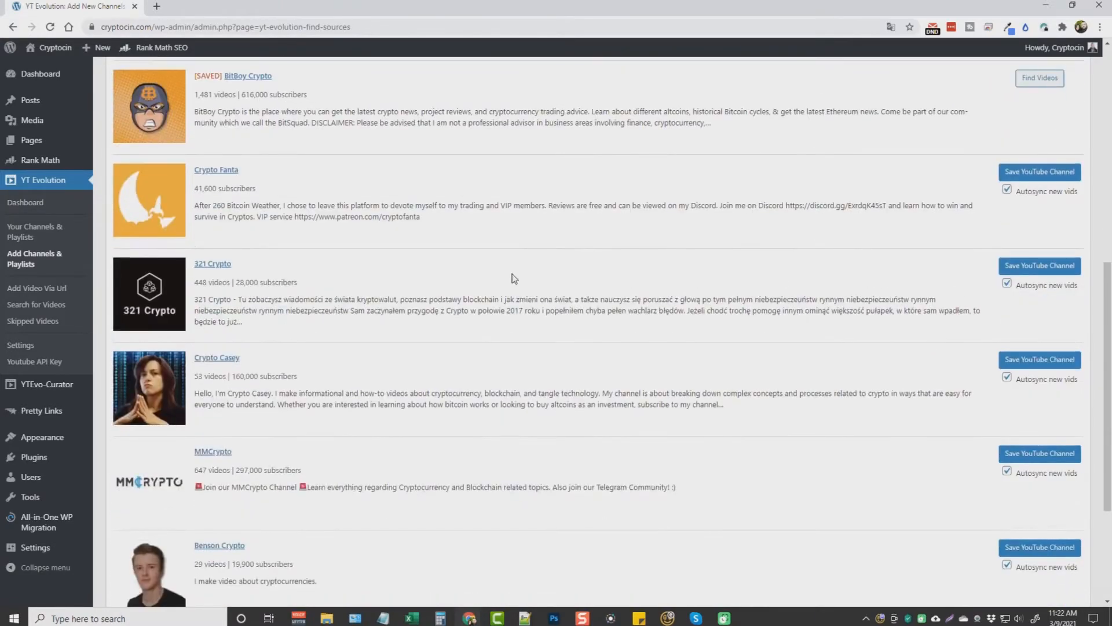
{"action": "mouse_move", "coordinate": [199, 279]}
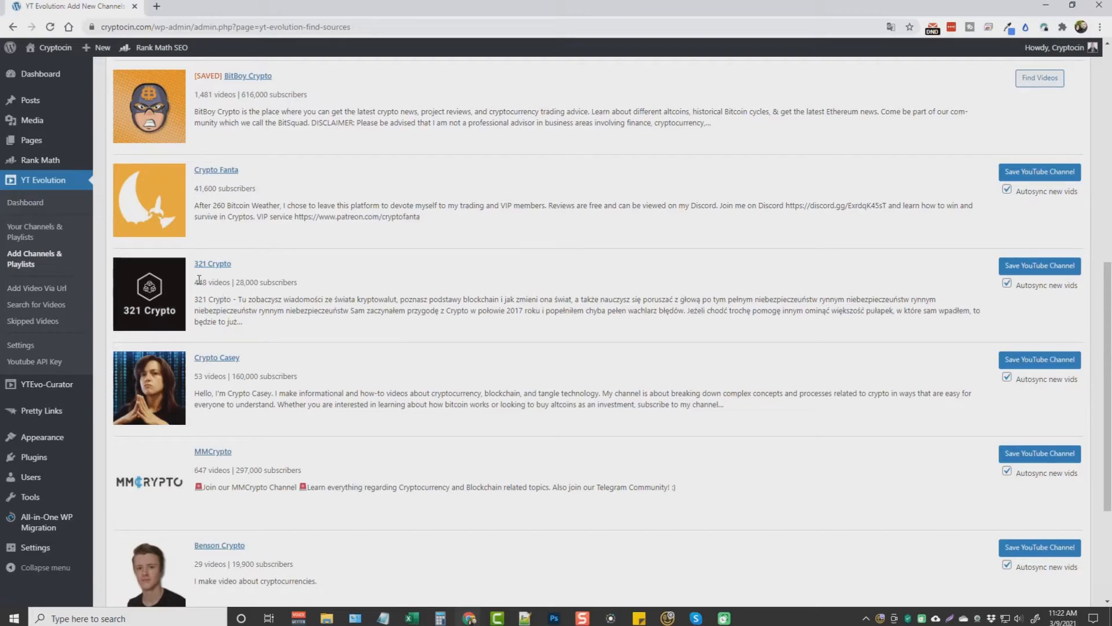
Step: Inspect the 321 Crypto result, save Crypto Casey as a channel, and return to the dashboard
{"action": "double_click", "coordinate": [210, 281]}
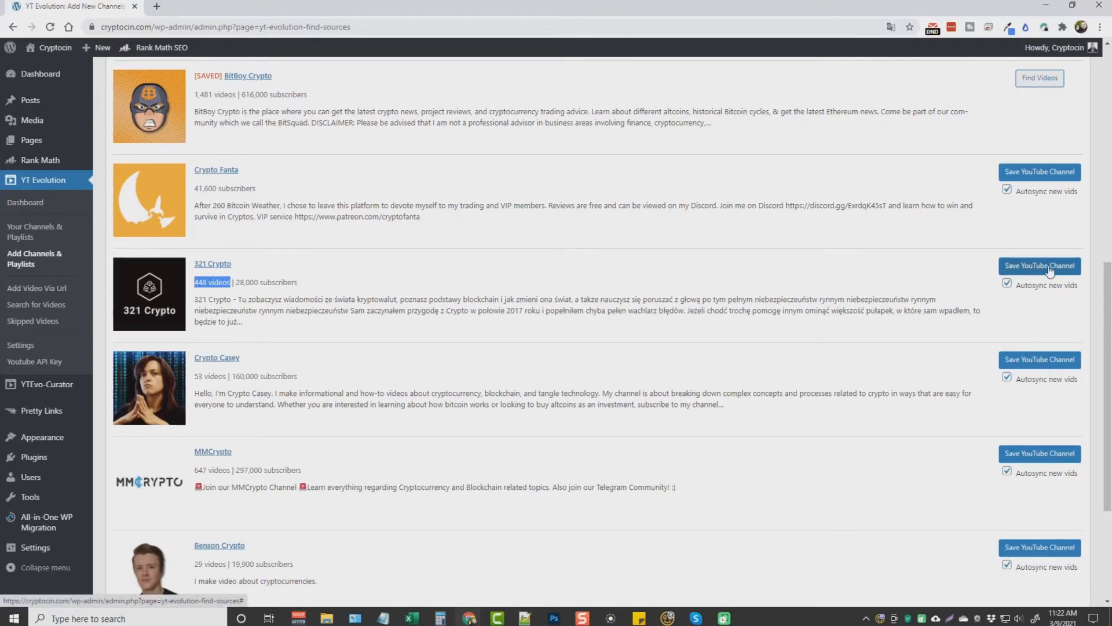
{"action": "left_click_drag", "start_coordinate": [488, 299], "coordinate": [579, 315]}
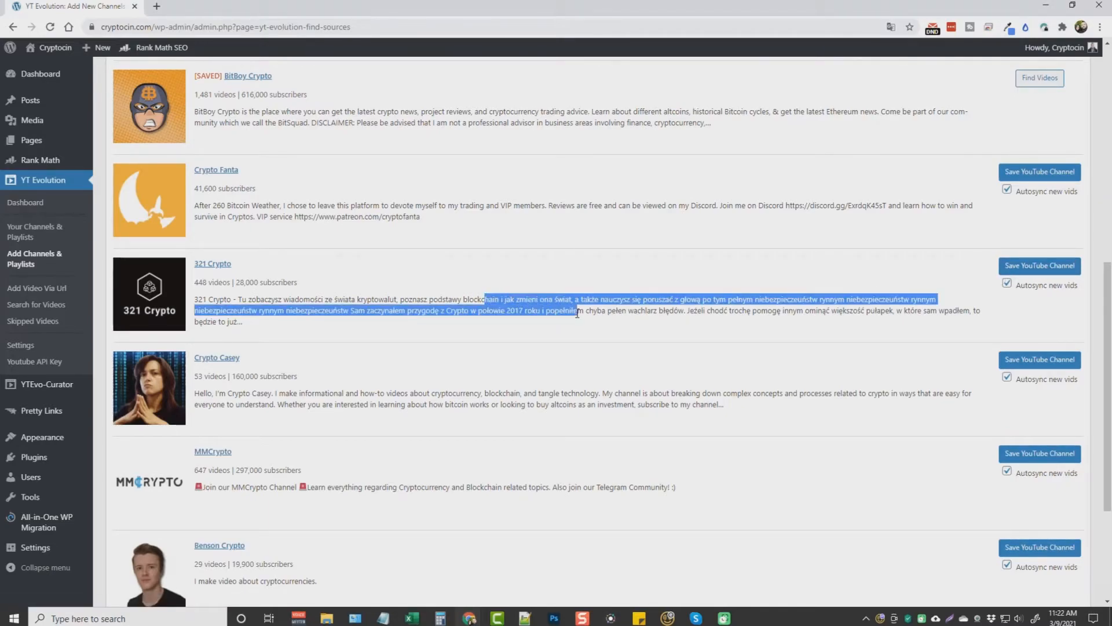
{"action": "scroll", "scroll_direction": "down", "scroll_amount": 3}
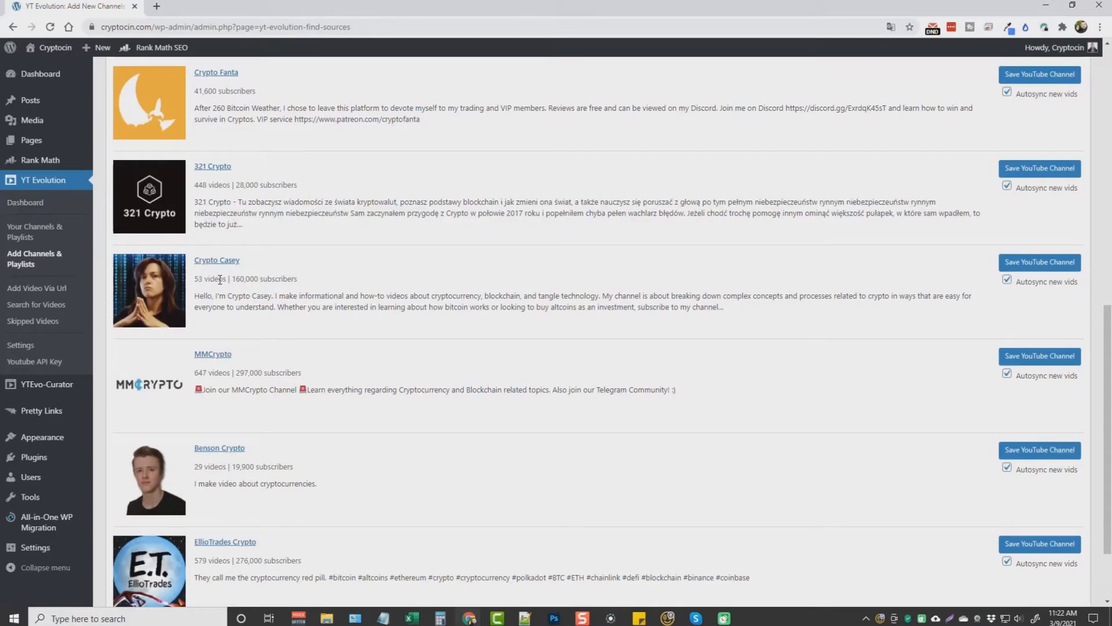
{"action": "left_click", "coordinate": [1039, 262]}
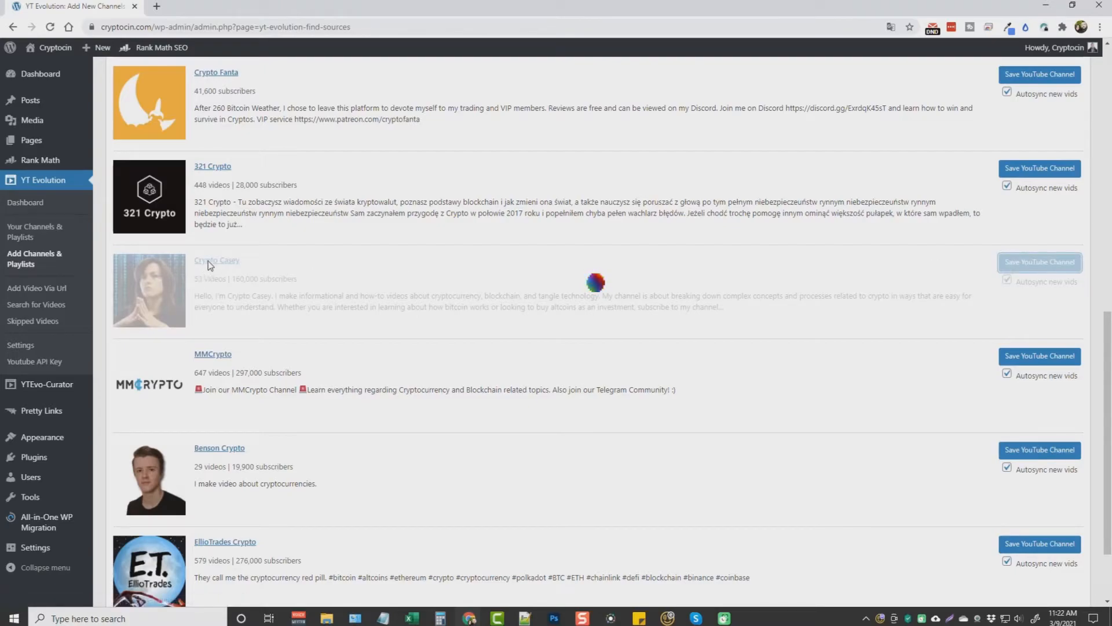
{"action": "left_click", "coordinate": [1038, 262]}
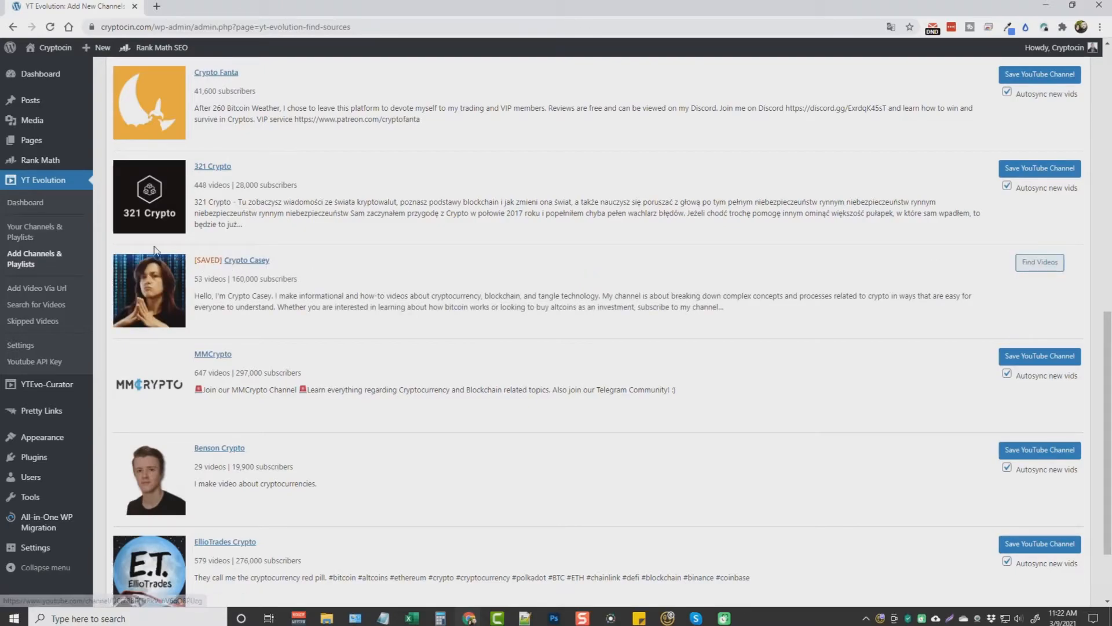
{"action": "left_click", "coordinate": [24, 202]}
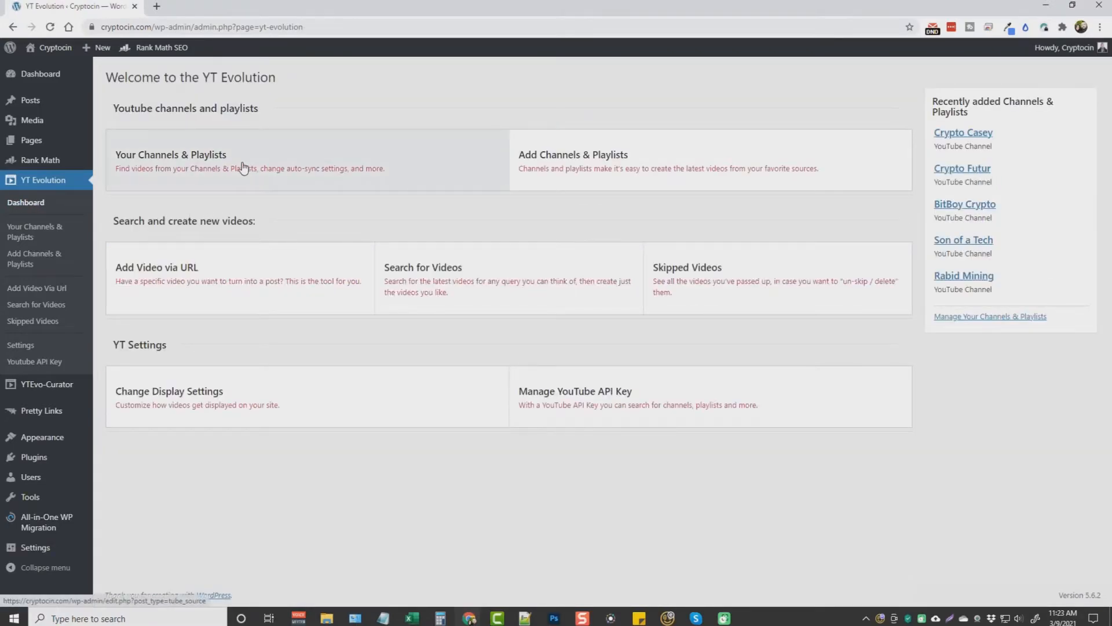
Step: Open the Crypto Casey channel from the list to see its 60 available videos
{"action": "left_click", "coordinate": [170, 154]}
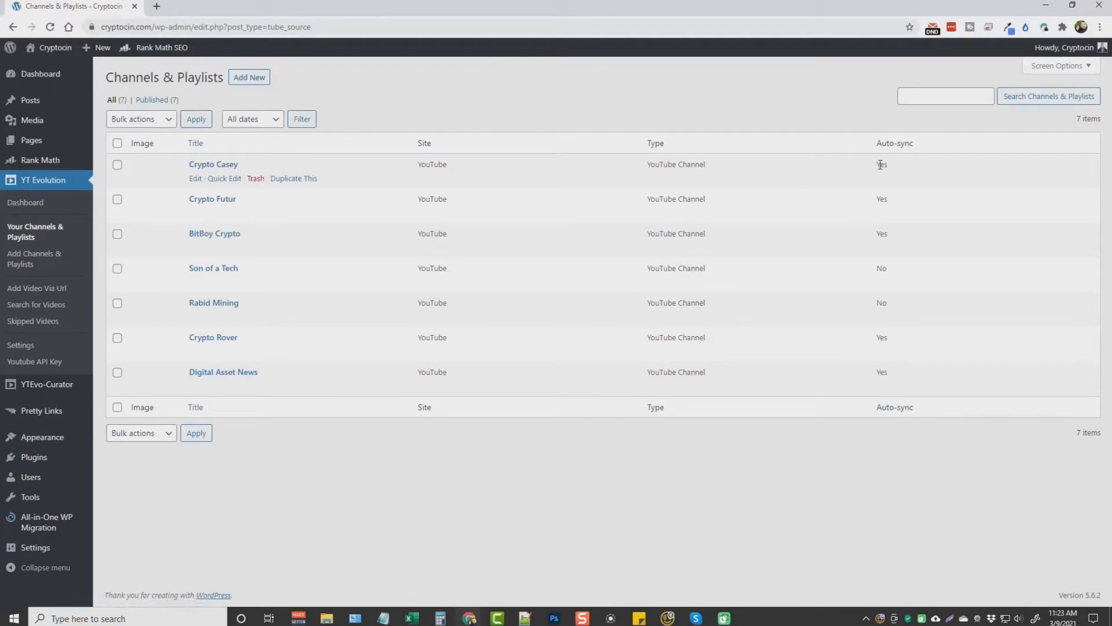
{"action": "mouse_move", "coordinate": [213, 163]}
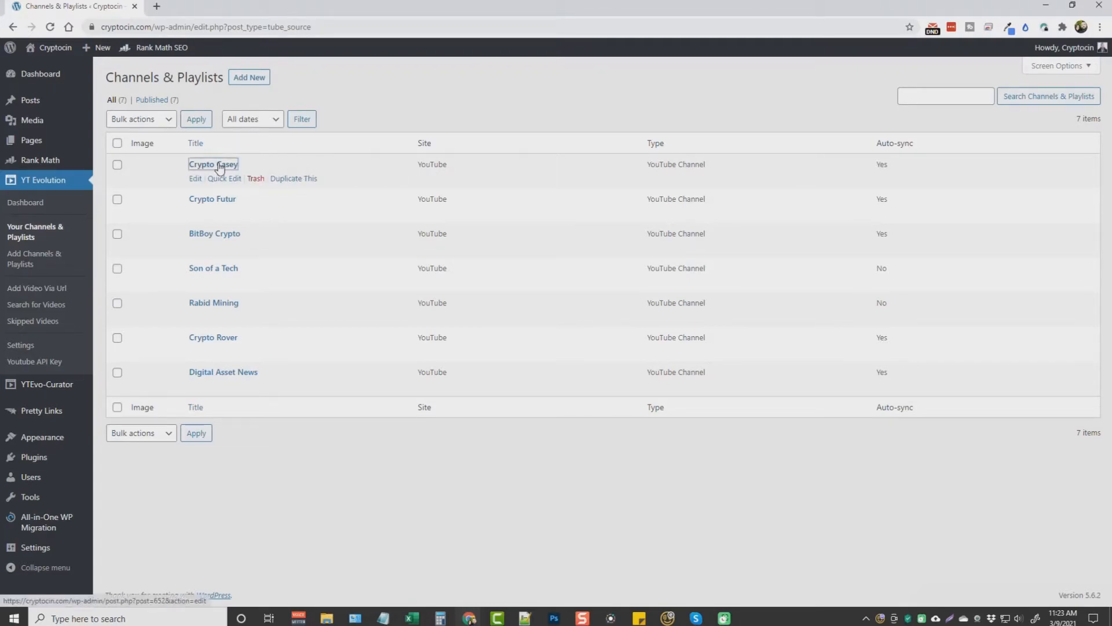
{"action": "left_click", "coordinate": [213, 163]}
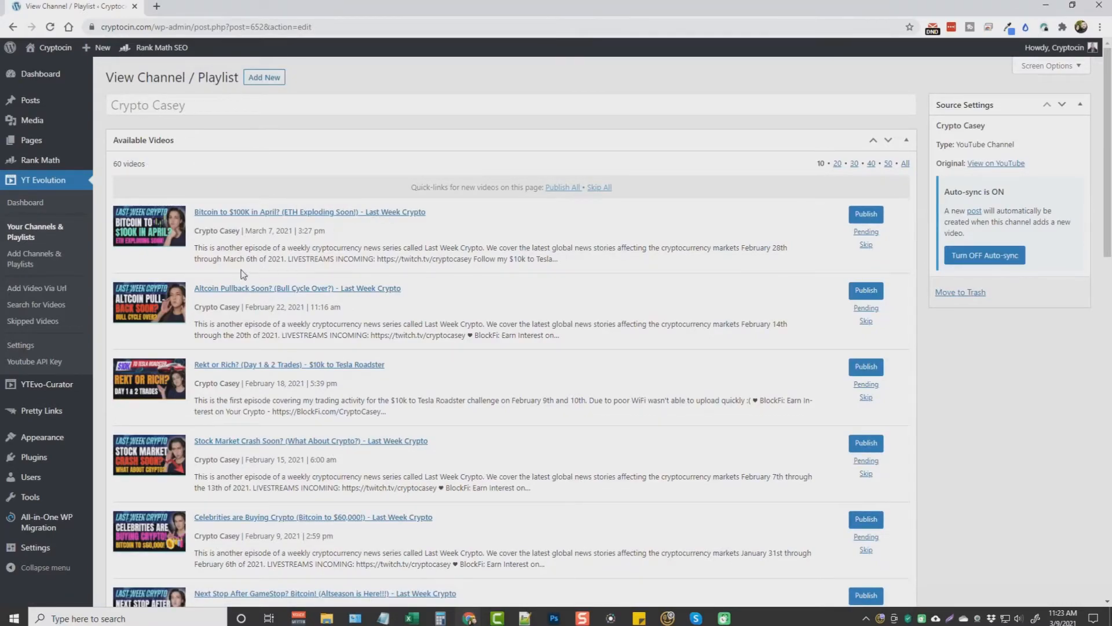
Step: List 50 videos per page and publish Bitcoin to $100K in April? as a post
{"action": "scroll", "scroll_direction": "down", "scroll_amount": 3}
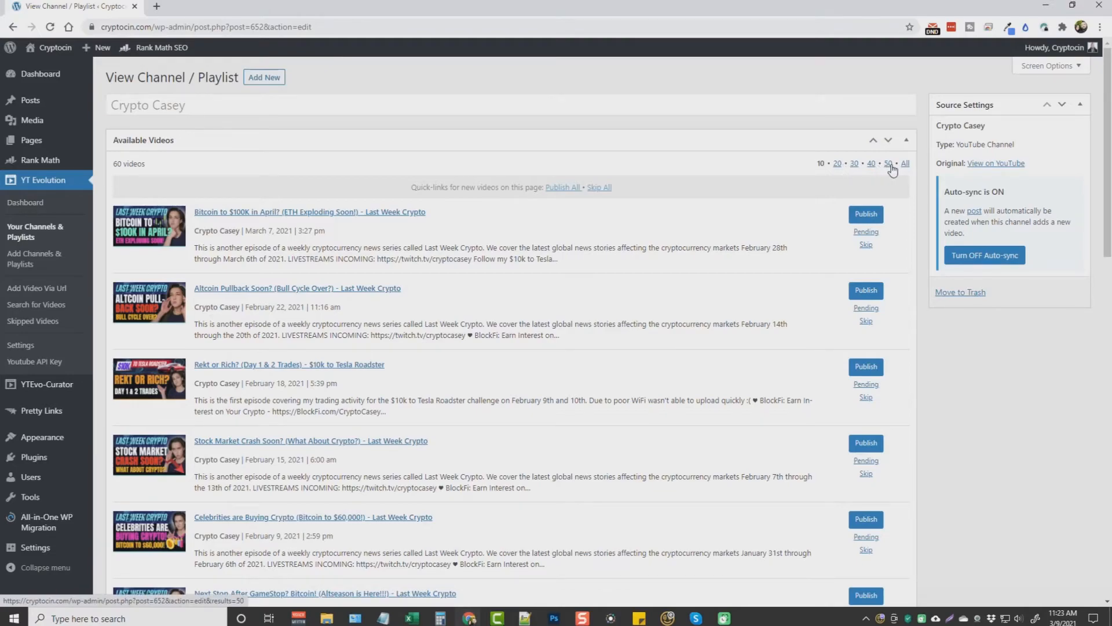
{"action": "left_click", "coordinate": [889, 163]}
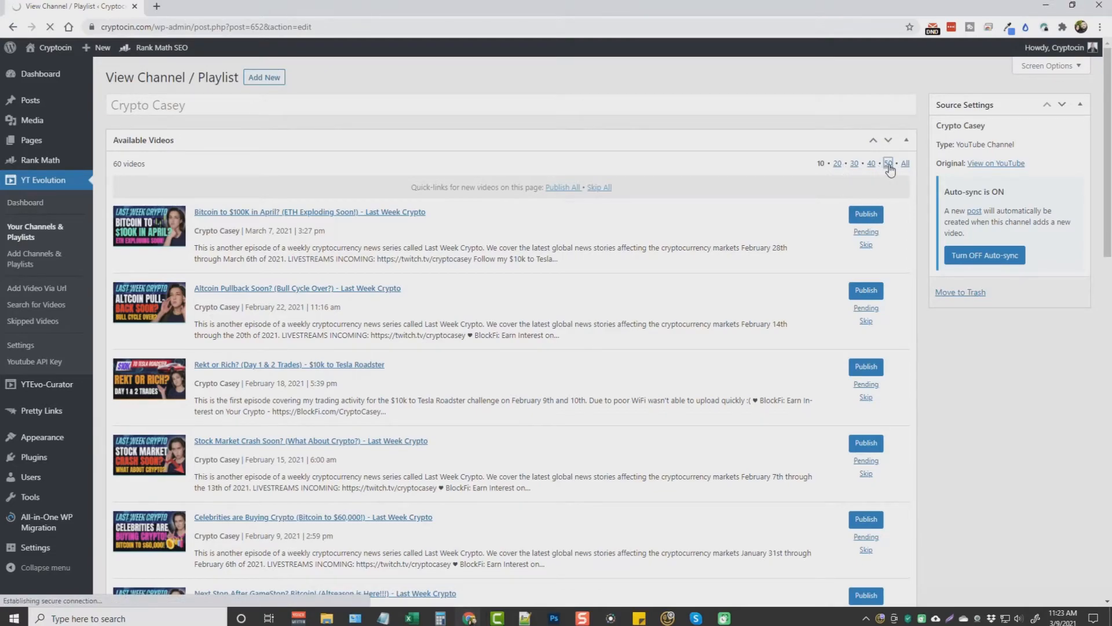
{"action": "left_click", "coordinate": [888, 163]}
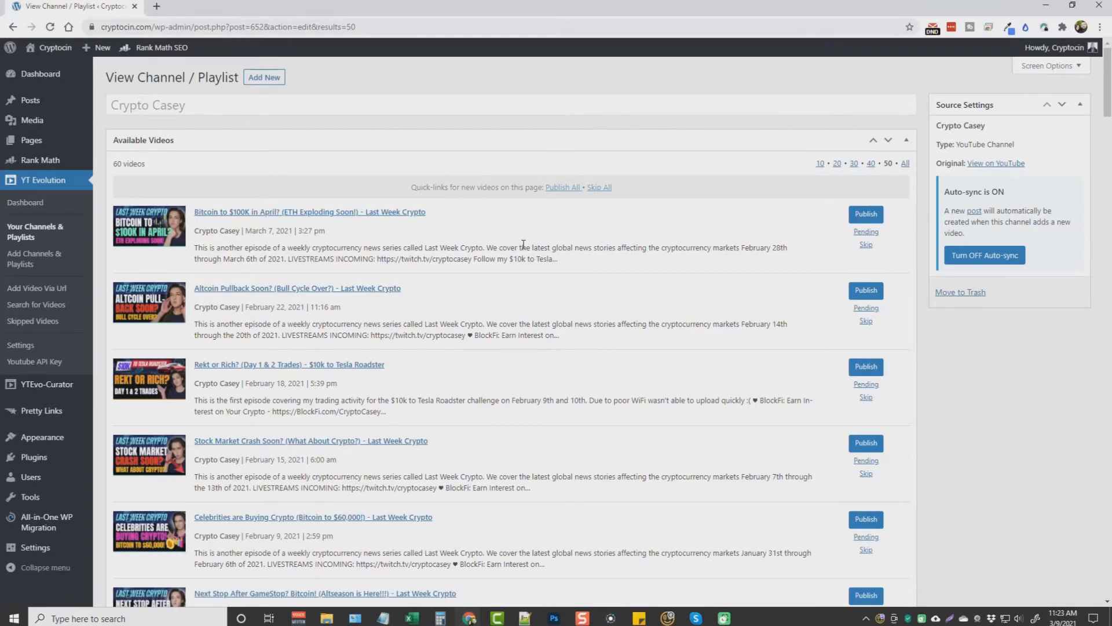
{"action": "scroll", "scroll_direction": "down", "scroll_amount": 3}
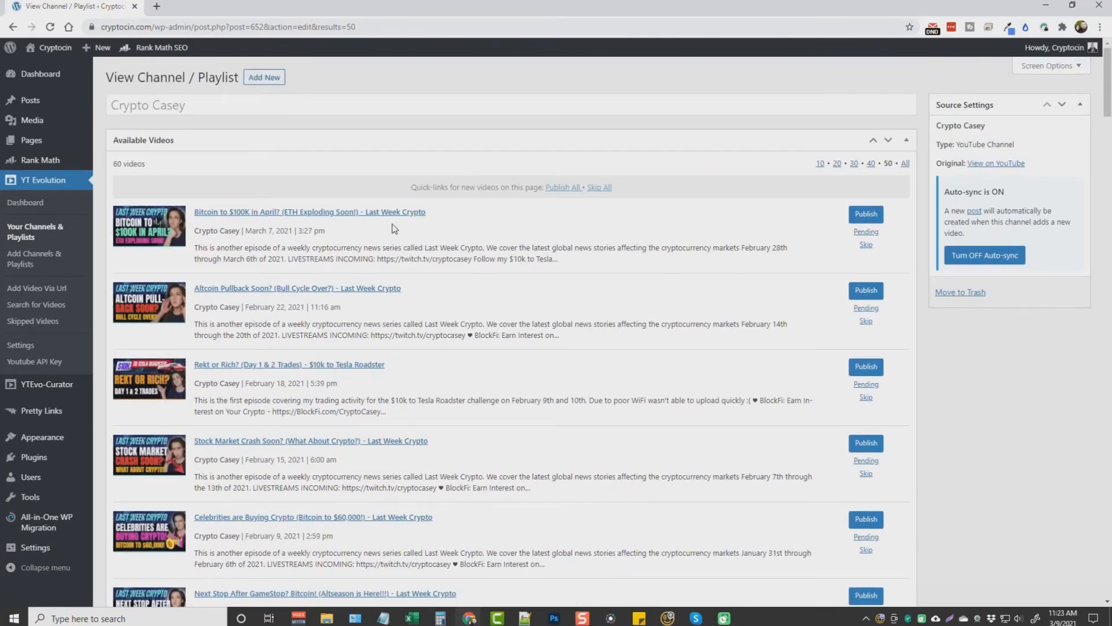
{"action": "mouse_move", "coordinate": [866, 213]}
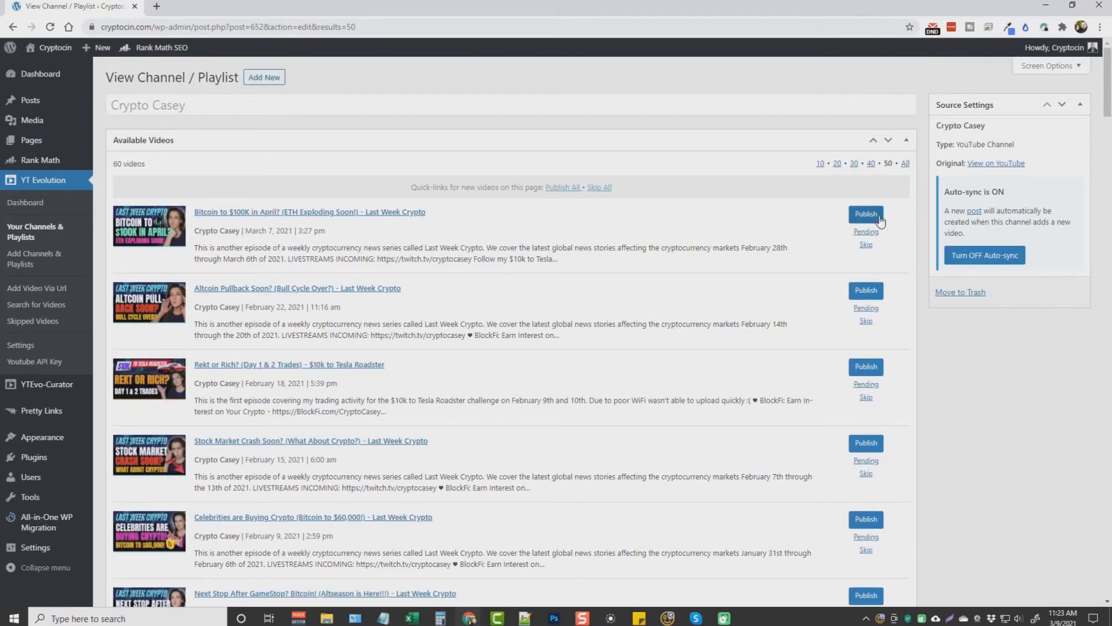
{"action": "left_click", "coordinate": [866, 213]}
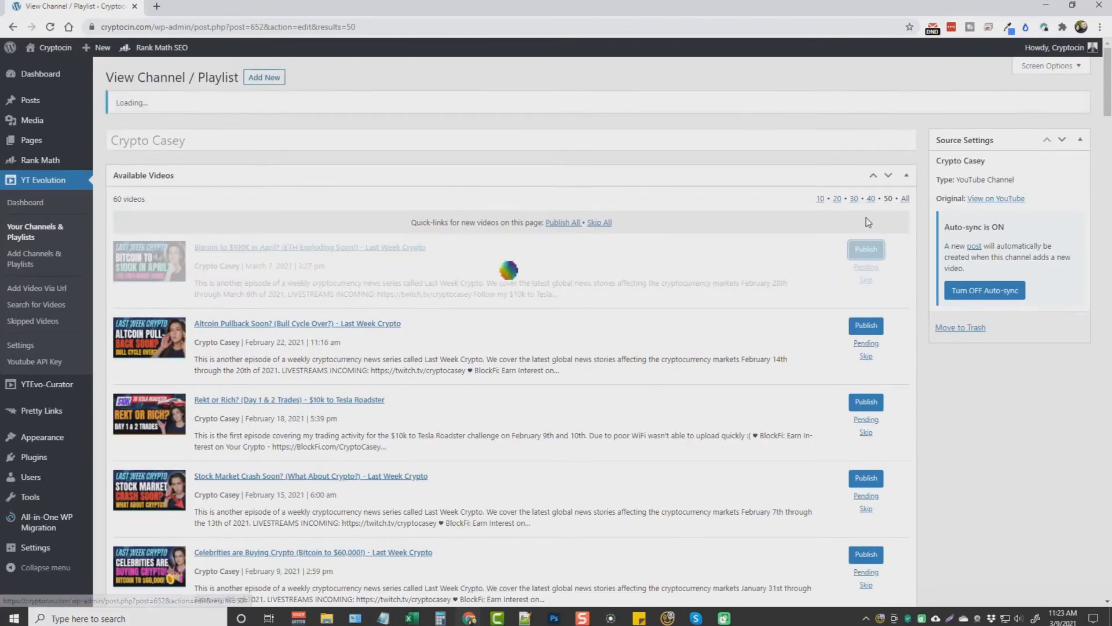
{"action": "left_click", "coordinate": [864, 249]}
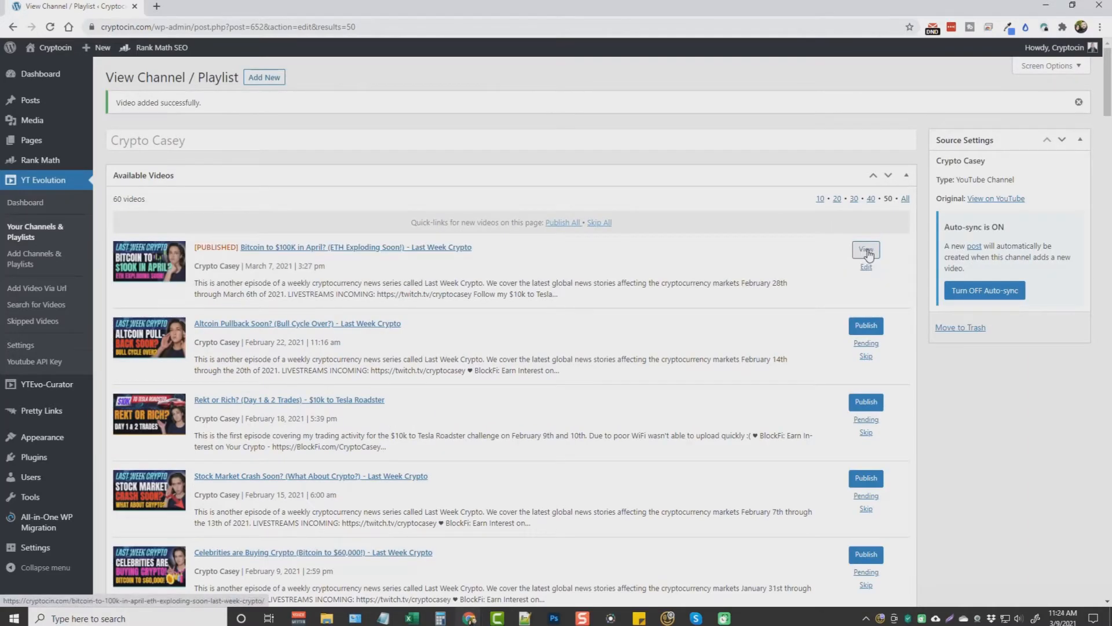
Step: View the Bitcoin to $100K in April? post live, scrolling past its video to the description
{"action": "left_click", "coordinate": [864, 249]}
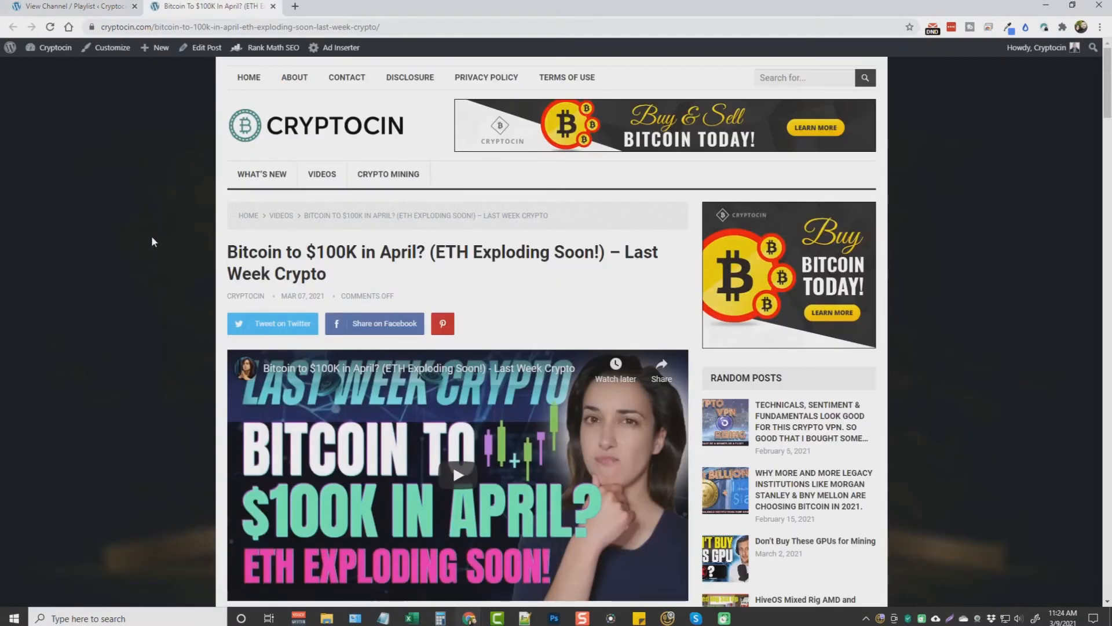
{"action": "scroll", "scroll_direction": "down", "scroll_amount": 3}
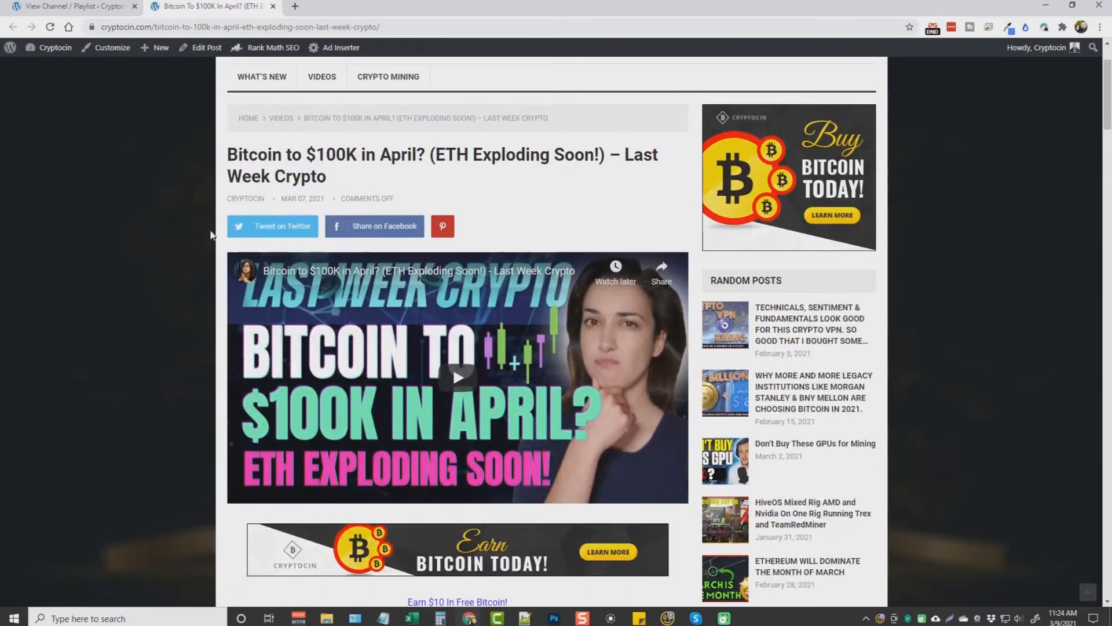
{"action": "scroll", "scroll_direction": "down", "scroll_amount": 3}
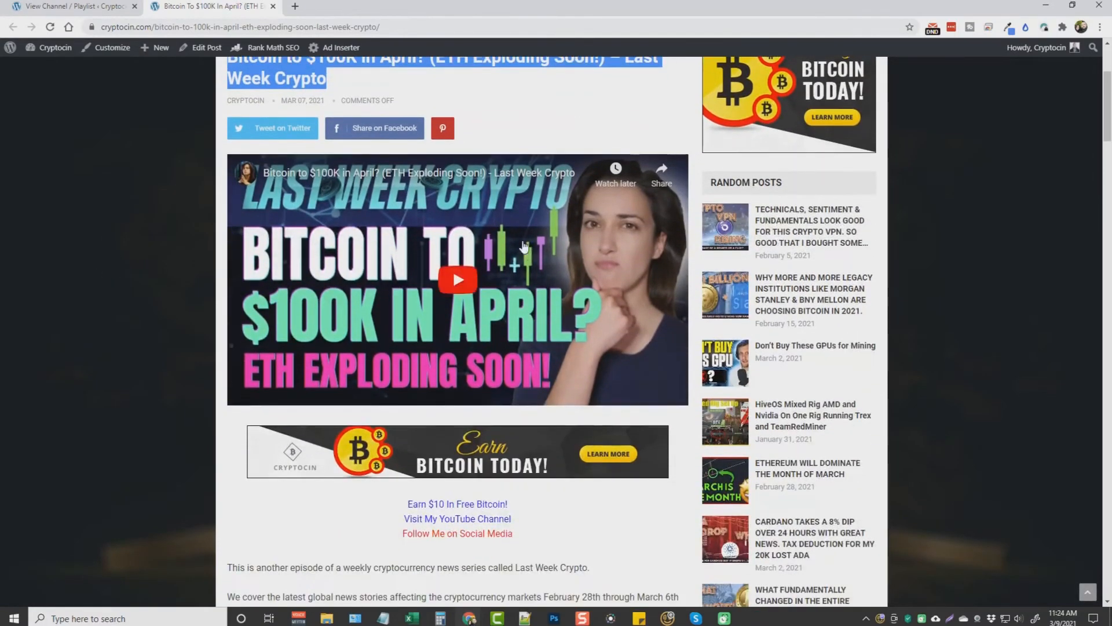
{"action": "scroll", "scroll_direction": "down", "scroll_amount": 3}
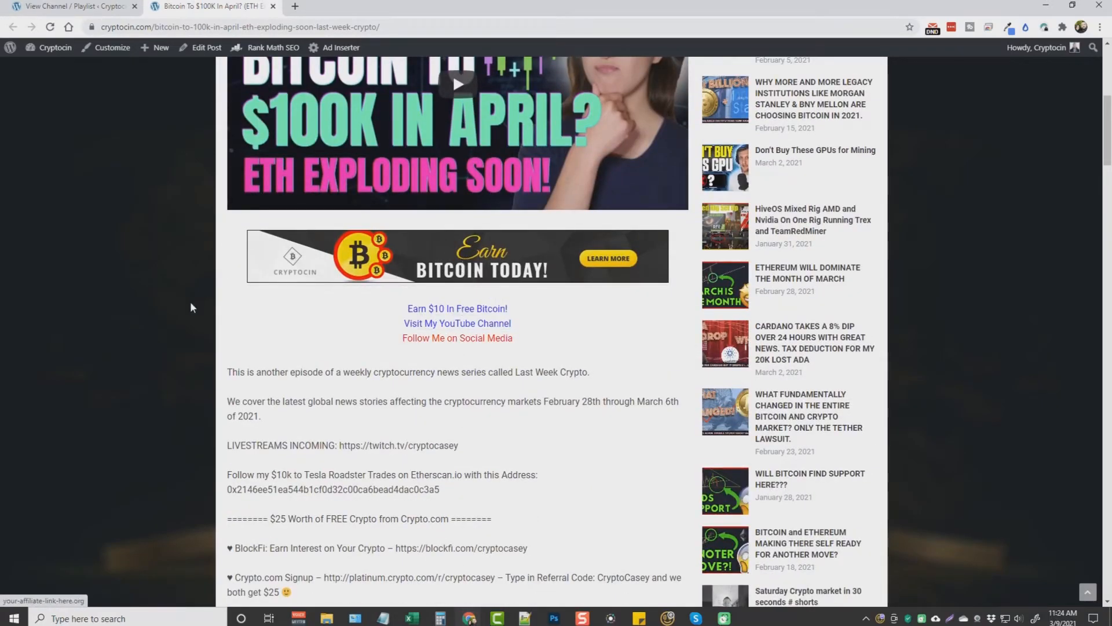
{"action": "scroll", "scroll_direction": "down", "scroll_amount": 3}
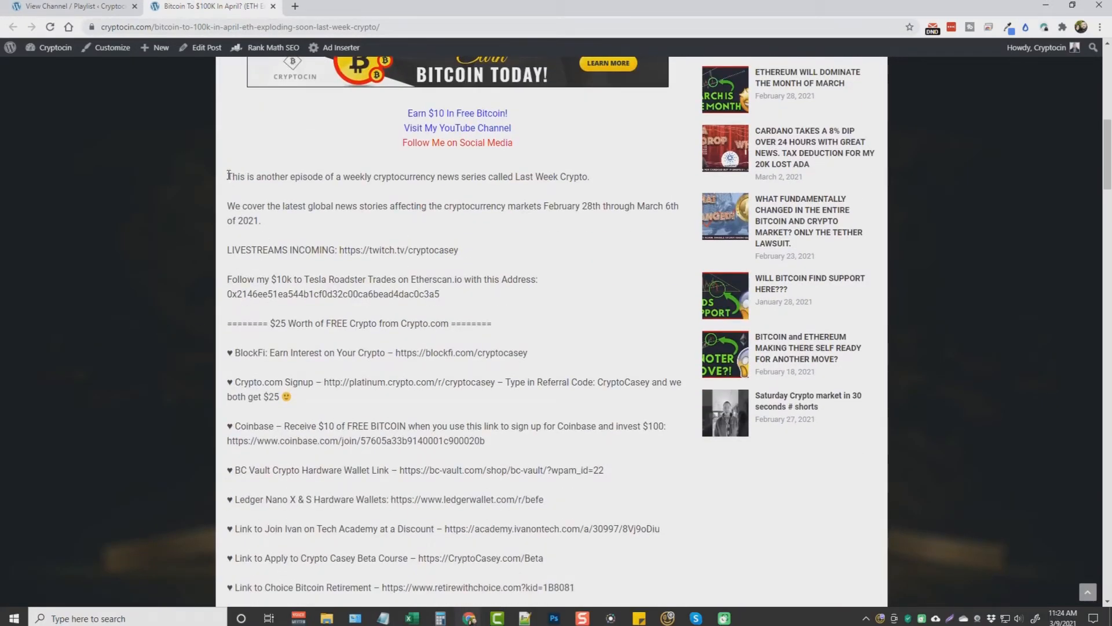
{"action": "left_click_drag", "start_coordinate": [227, 176], "coordinate": [457, 206]}
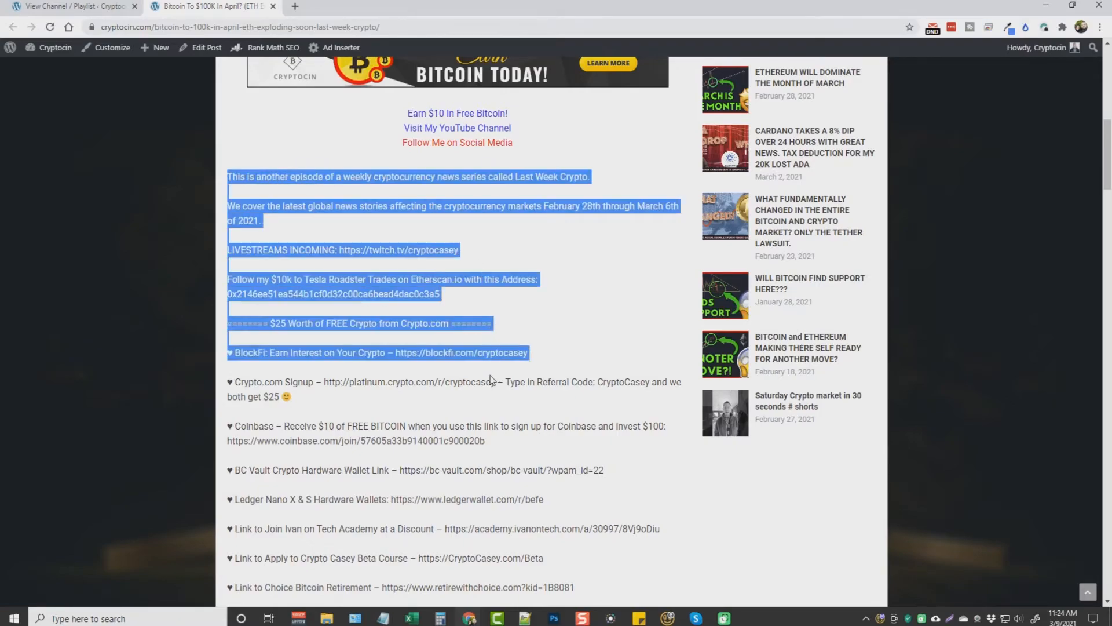
{"action": "scroll", "scroll_direction": "down", "scroll_amount": 3}
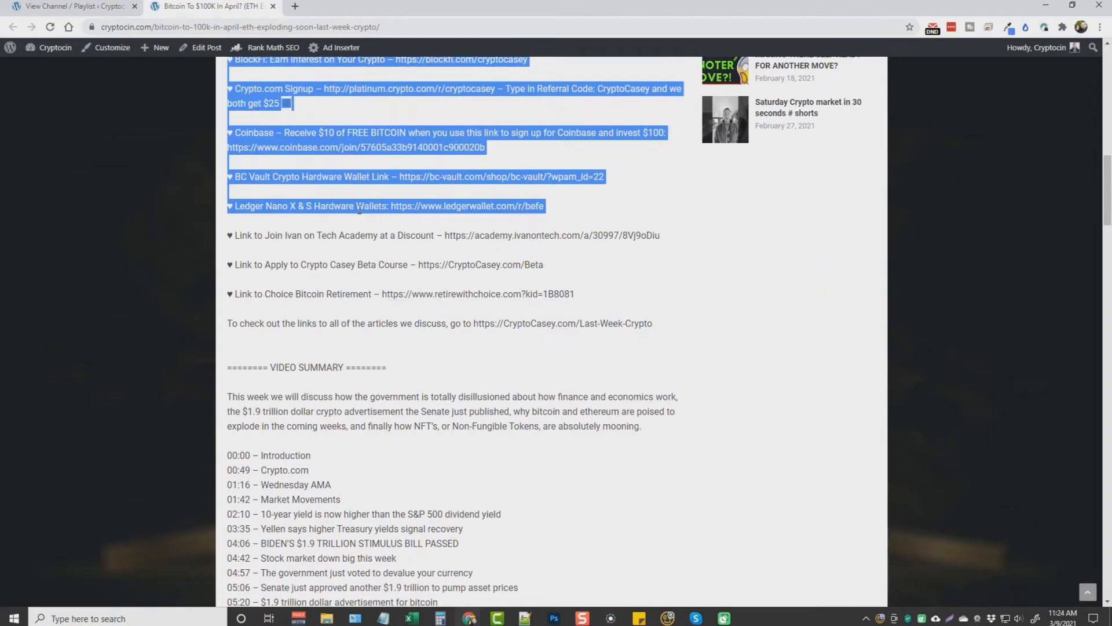
{"action": "scroll", "scroll_direction": "down", "scroll_amount": 3}
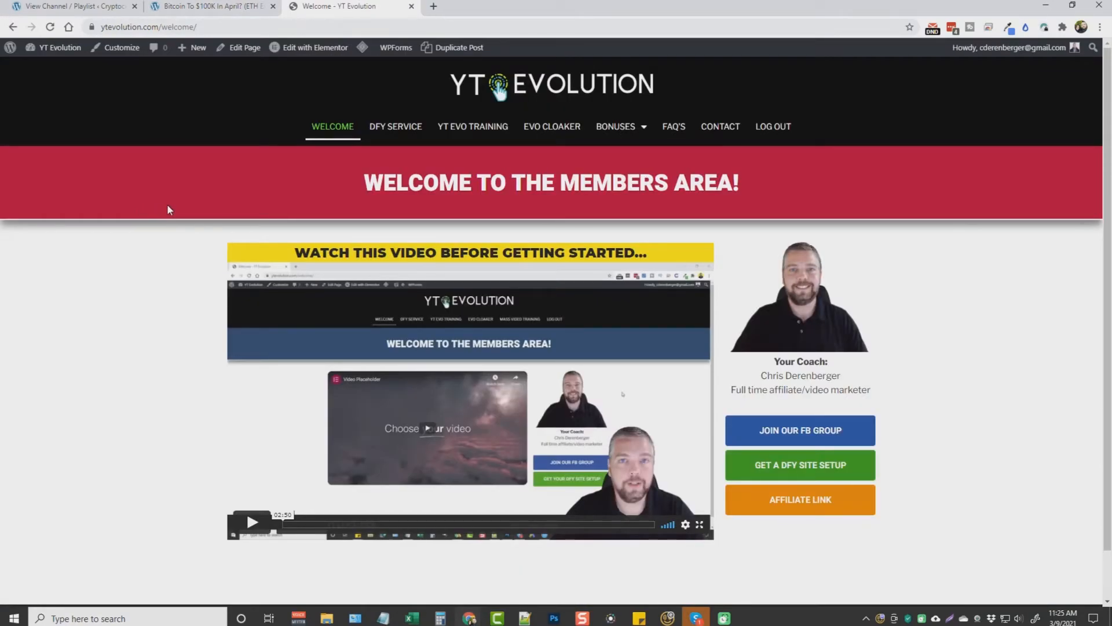
{"action": "mouse_move", "coordinate": [184, 240]}
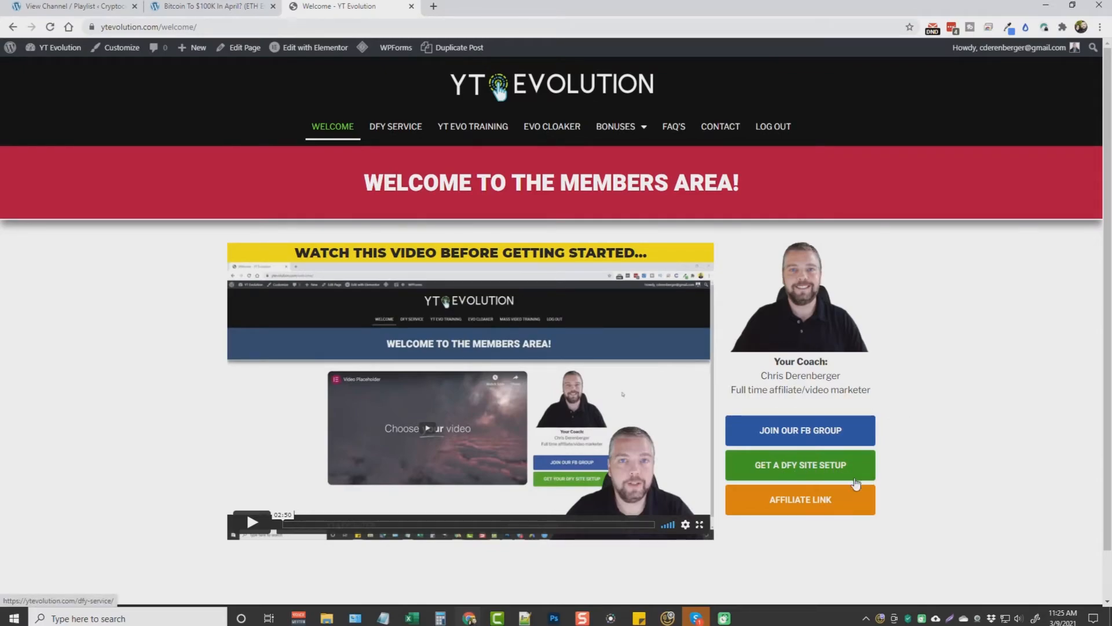
{"action": "mouse_move", "coordinate": [541, 327]}
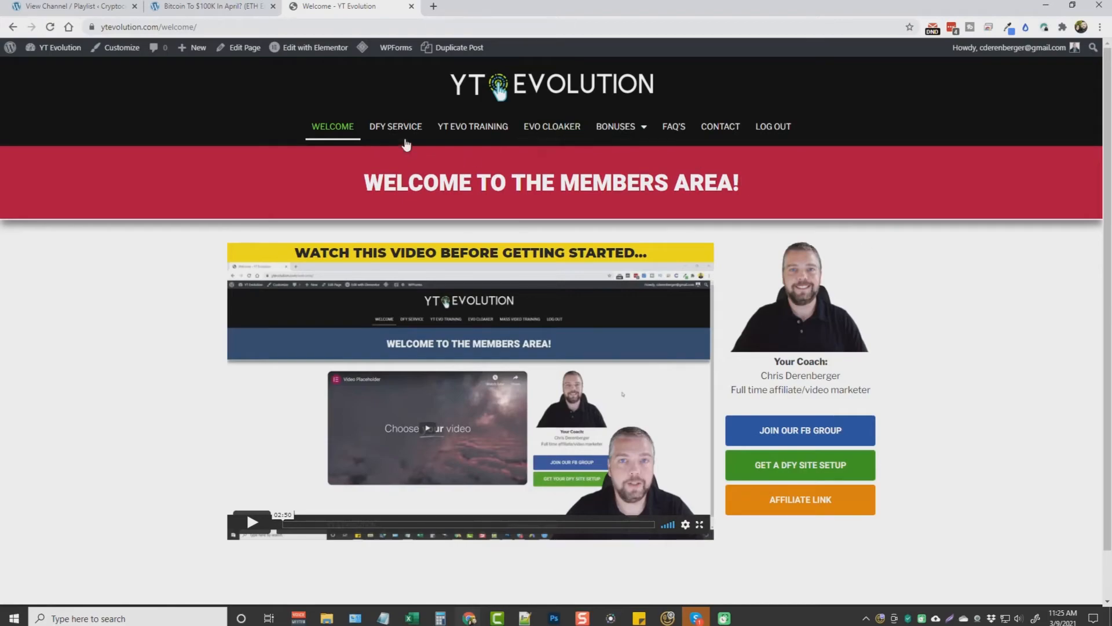
{"action": "mouse_move", "coordinate": [472, 126]}
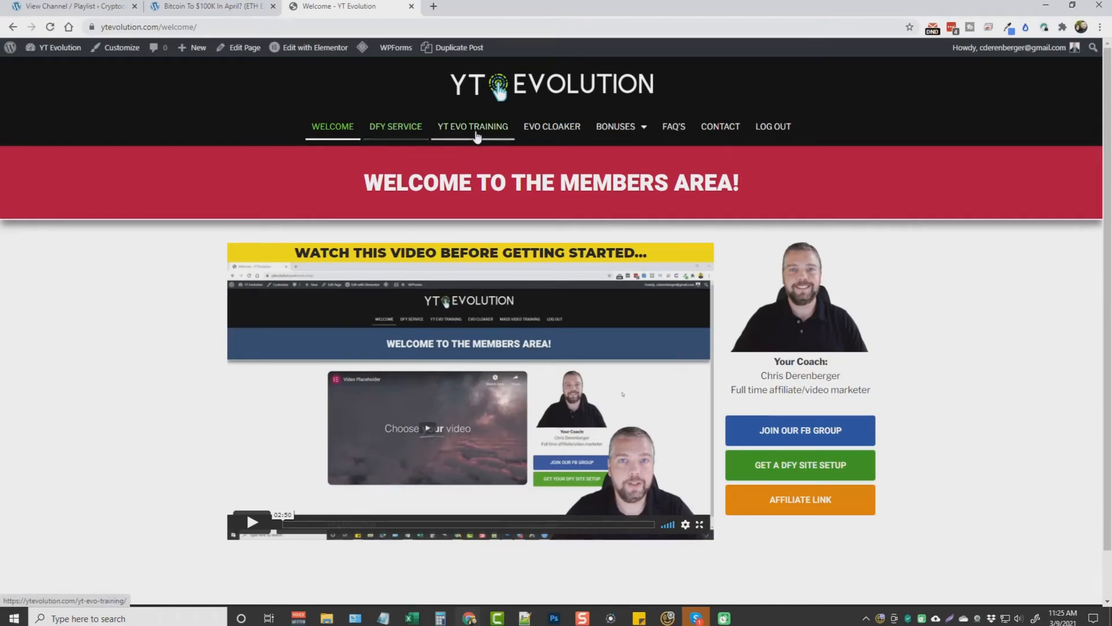
Step: Go to YT EVO TRAINING from the members area welcome page menu
{"action": "left_click", "coordinate": [473, 127]}
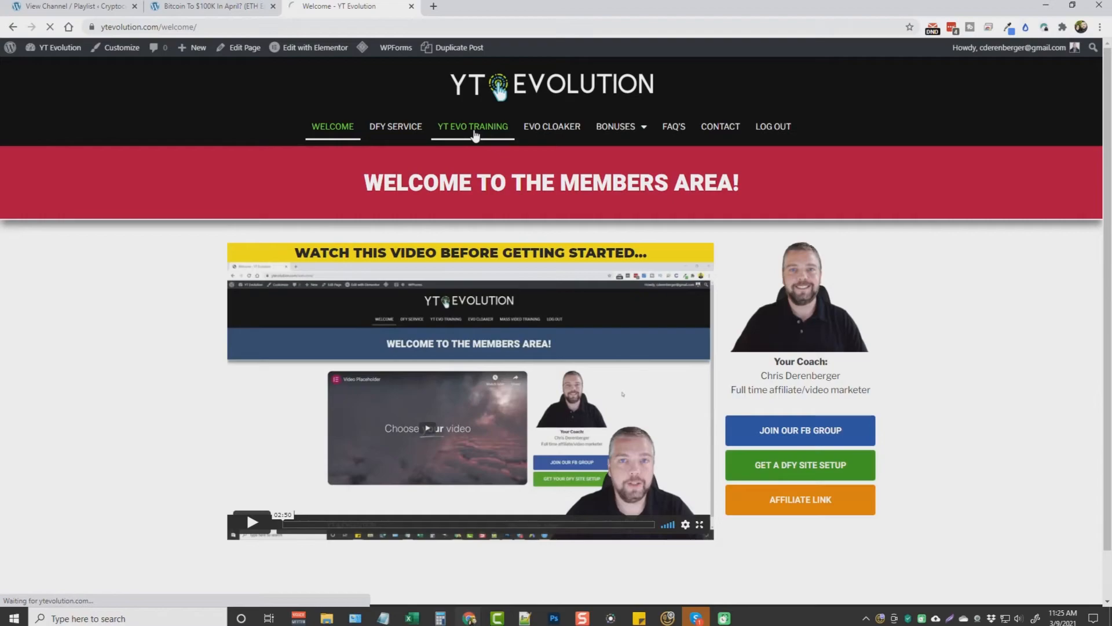
Step: Browse the YT Evolution Training lesson list and the top menu
{"action": "left_click", "coordinate": [473, 127]}
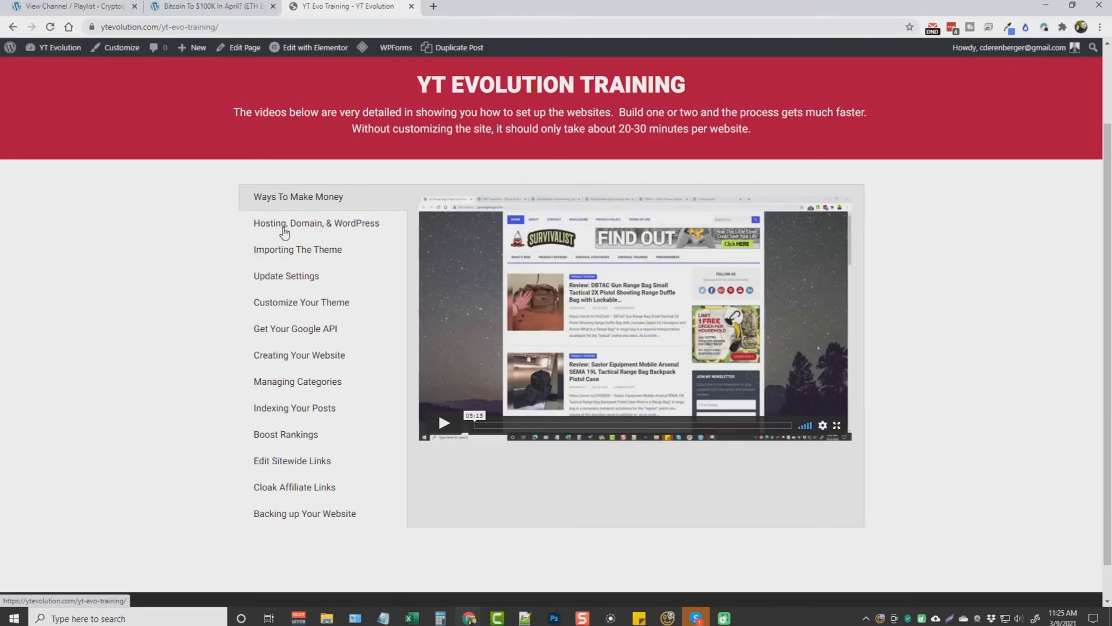
{"action": "mouse_move", "coordinate": [291, 219]}
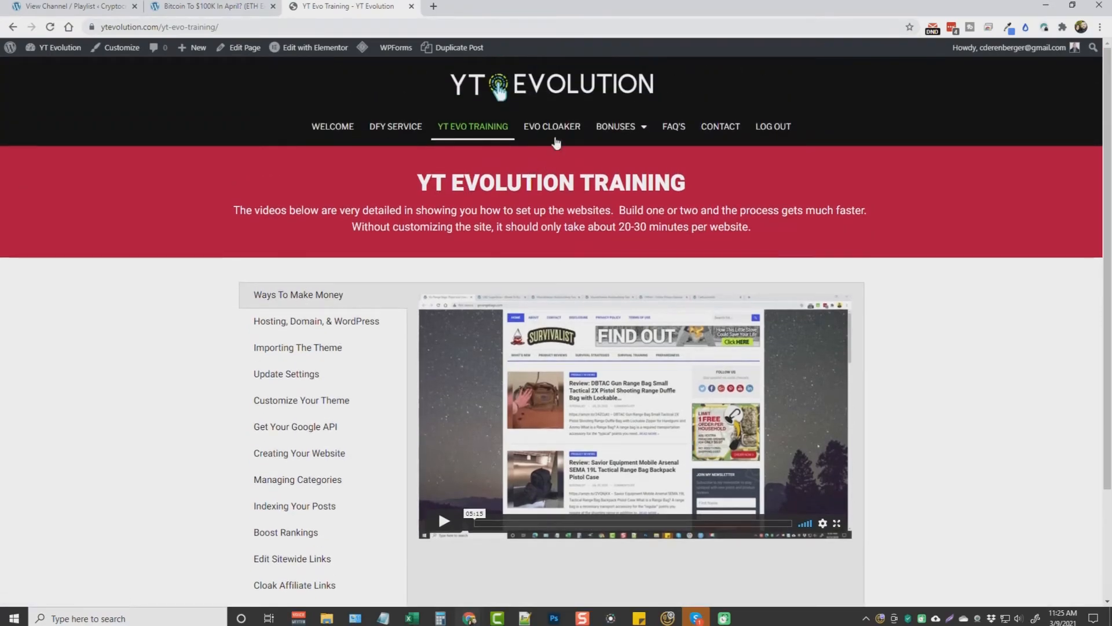
{"action": "mouse_move", "coordinate": [552, 126]}
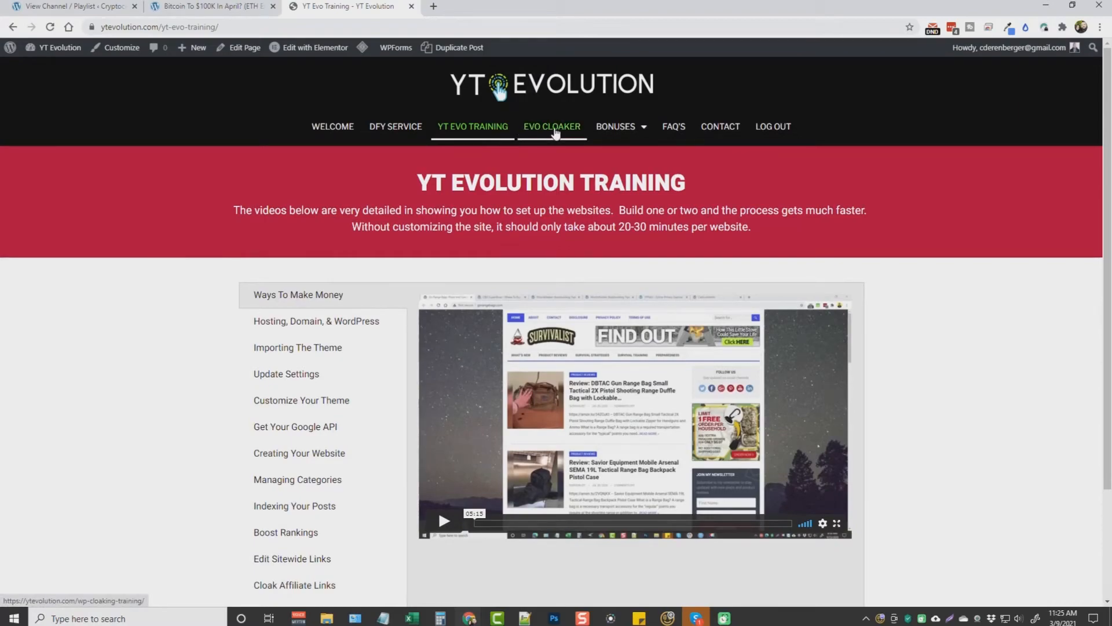
{"action": "left_click", "coordinate": [552, 127]}
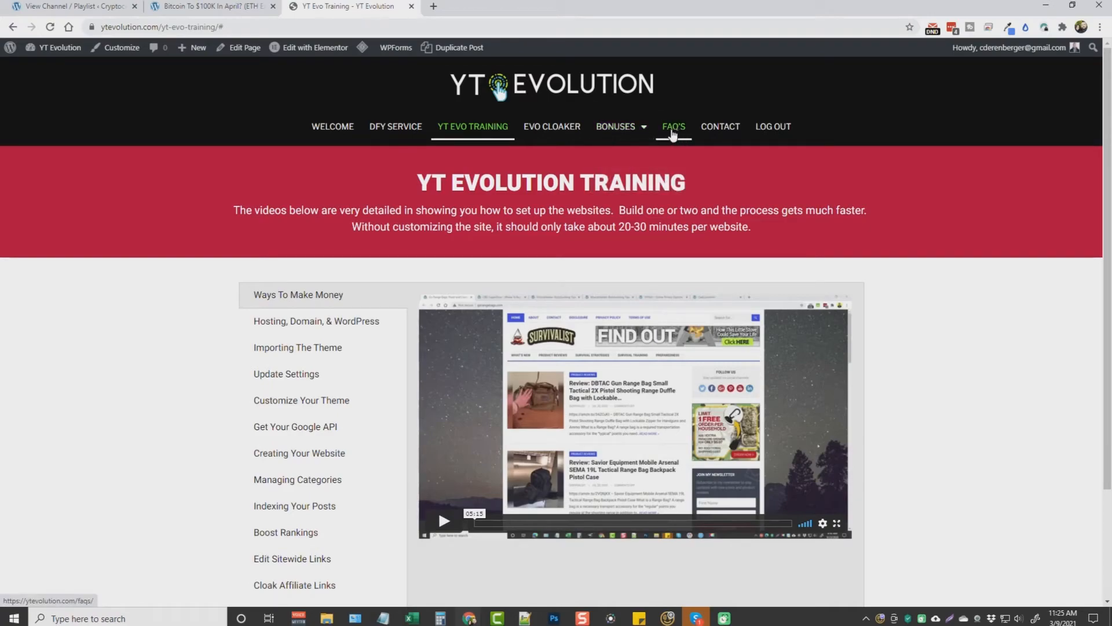
{"action": "mouse_move", "coordinate": [720, 134]}
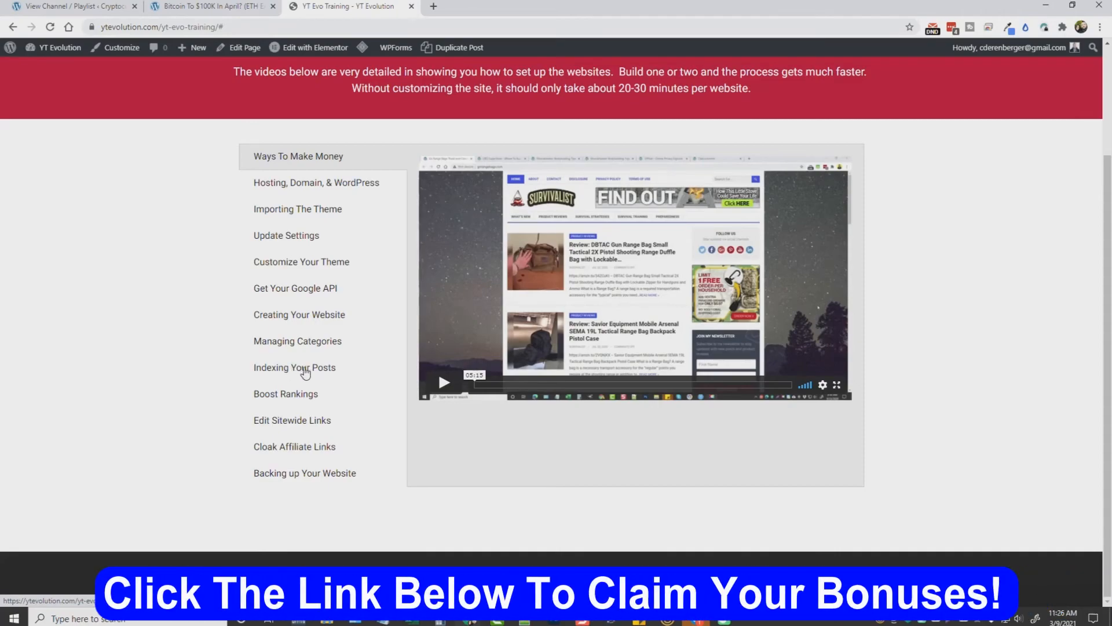
{"action": "mouse_move", "coordinate": [292, 400]}
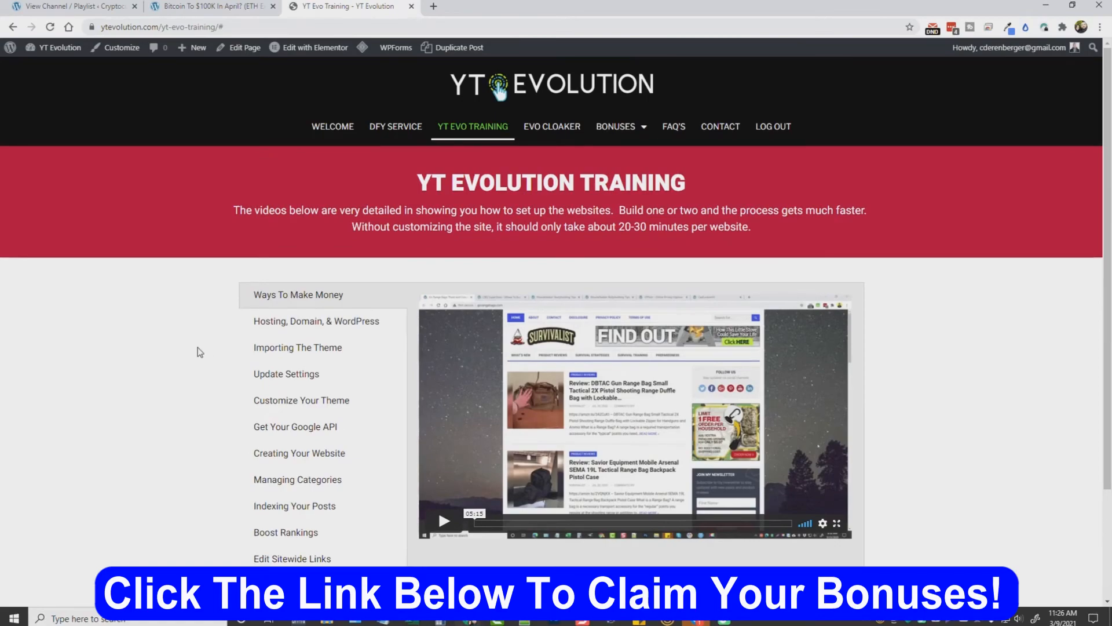
{"action": "mouse_move", "coordinate": [583, 271]}
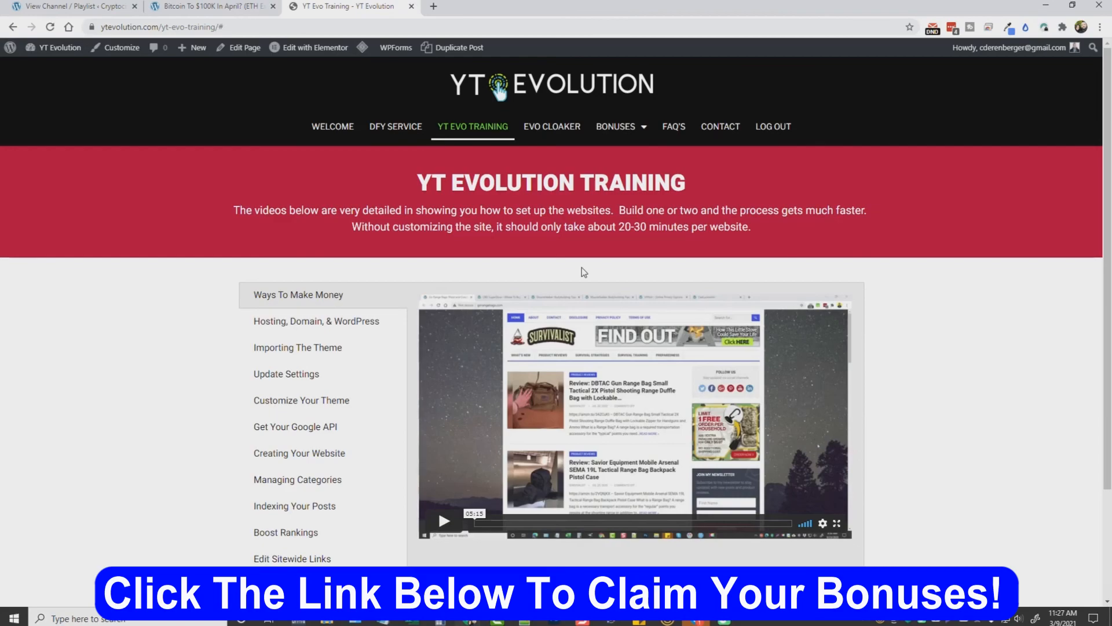
{"action": "mouse_move", "coordinate": [969, 318]}
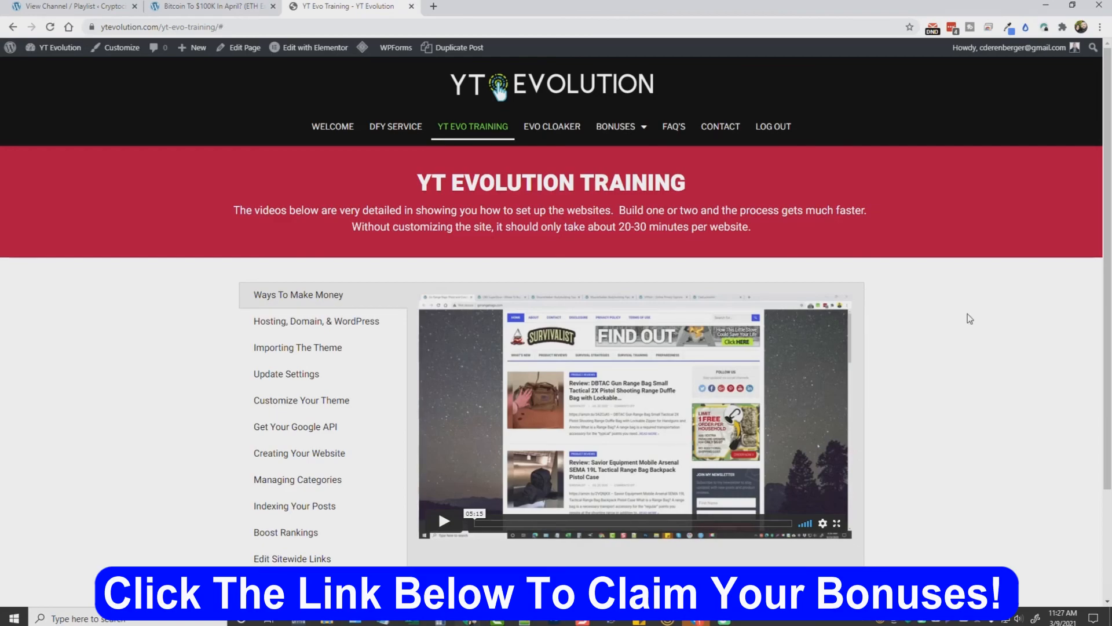